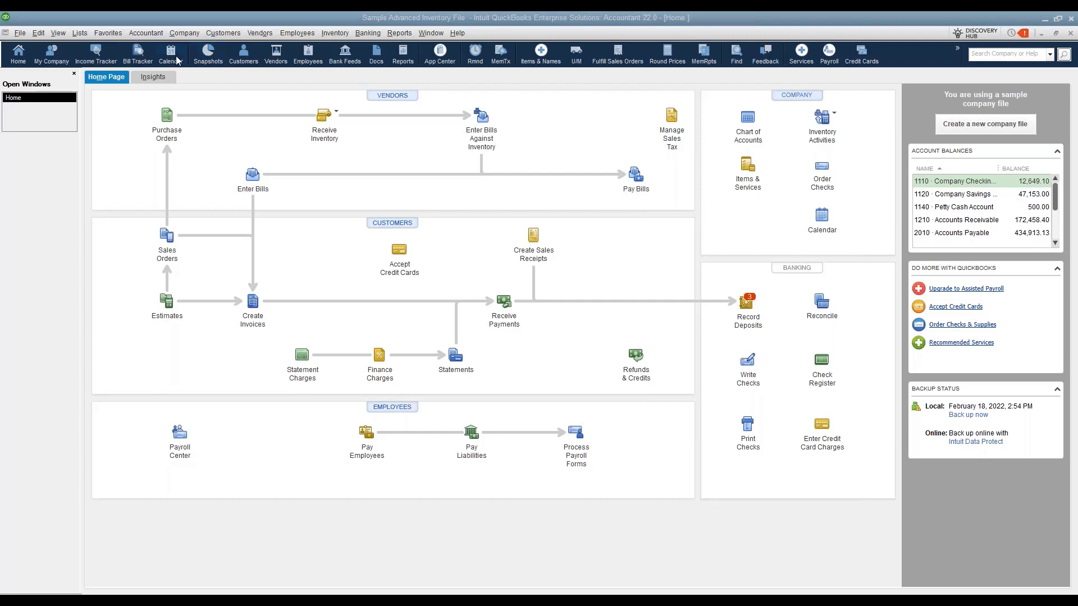
Open the Edit menu to reach the Preferences dialog
{"action": "left_click", "coordinate": [38, 32]}
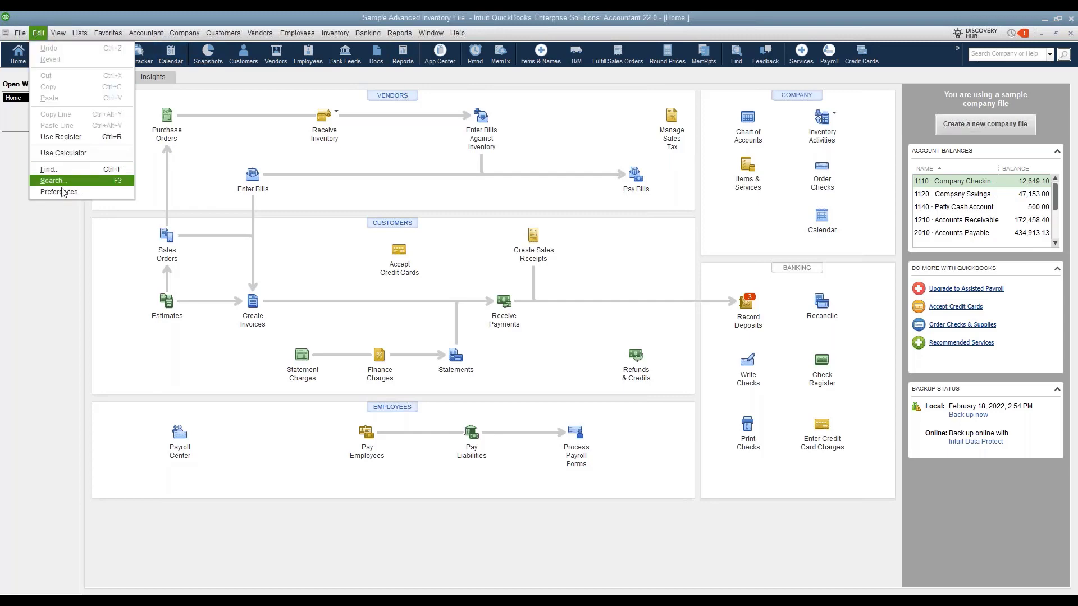
{"action": "mouse_move", "coordinate": [61, 192]}
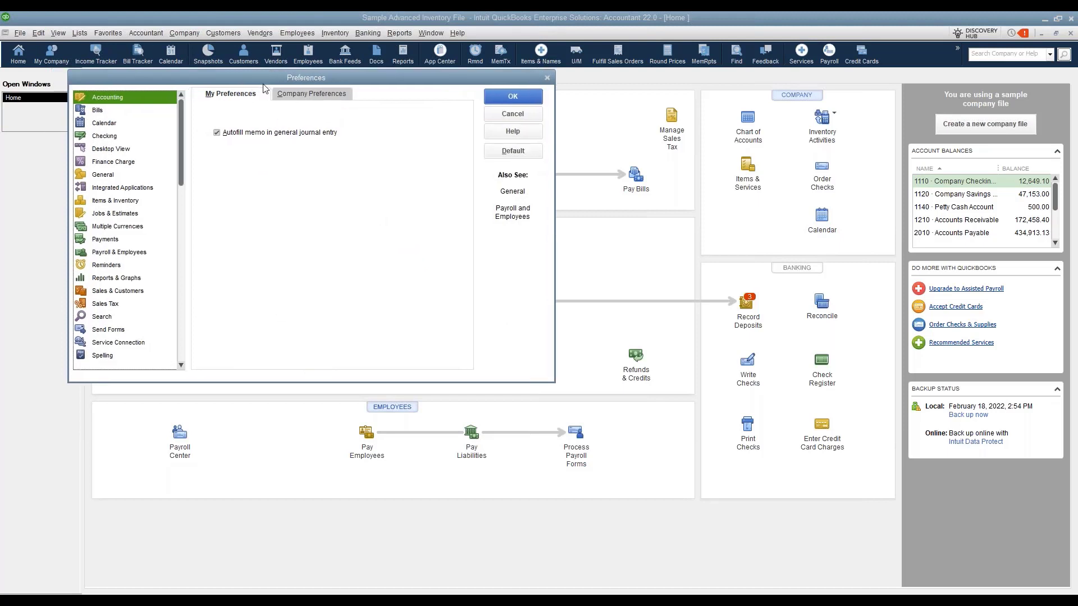
Show the Items & Inventory preferences on the Company Preferences tab
{"action": "left_click", "coordinate": [114, 200]}
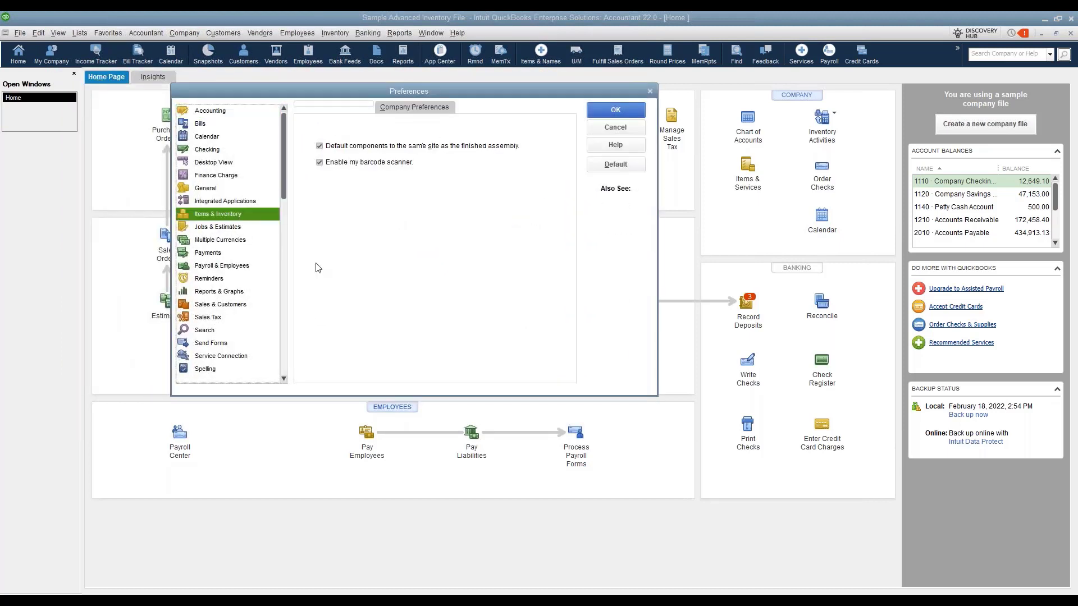
{"action": "left_click", "coordinate": [332, 107]}
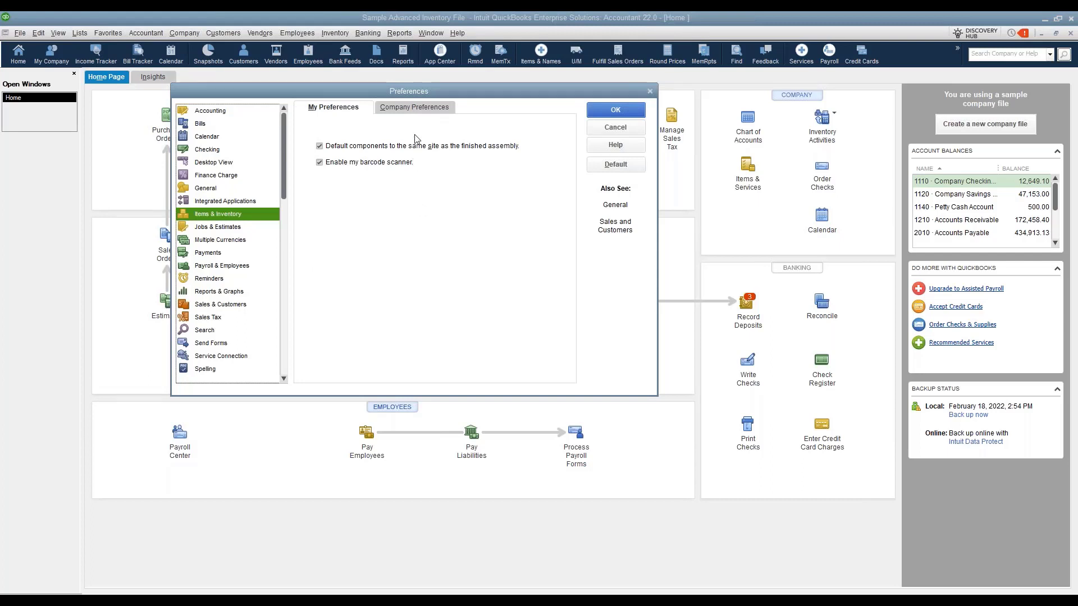
{"action": "left_click", "coordinate": [414, 108]}
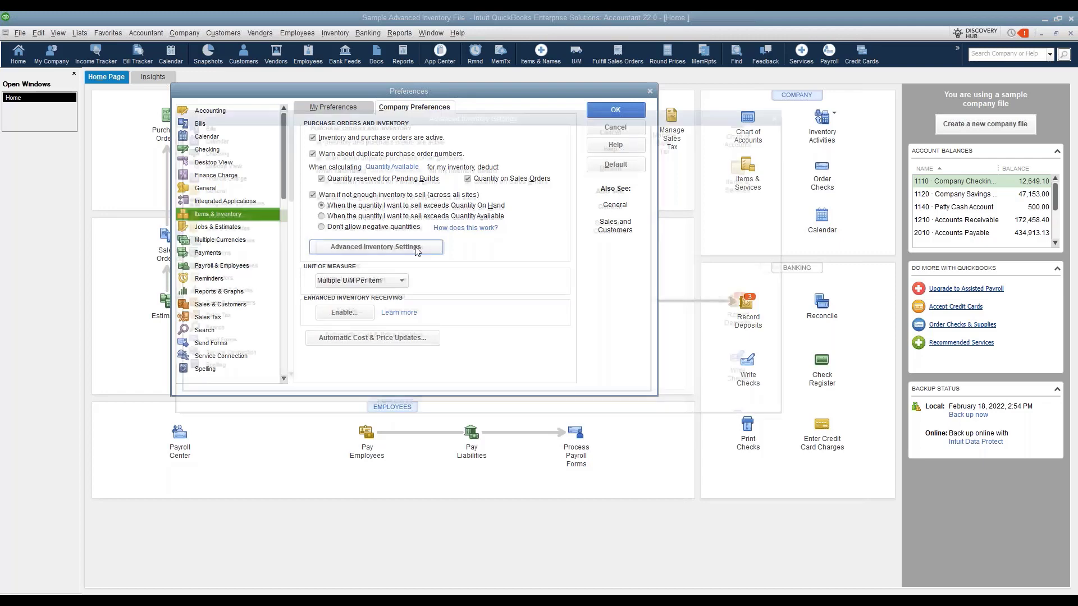
Open Advanced Inventory Settings showing multiple inventory sites enabled
{"action": "left_click", "coordinate": [376, 247]}
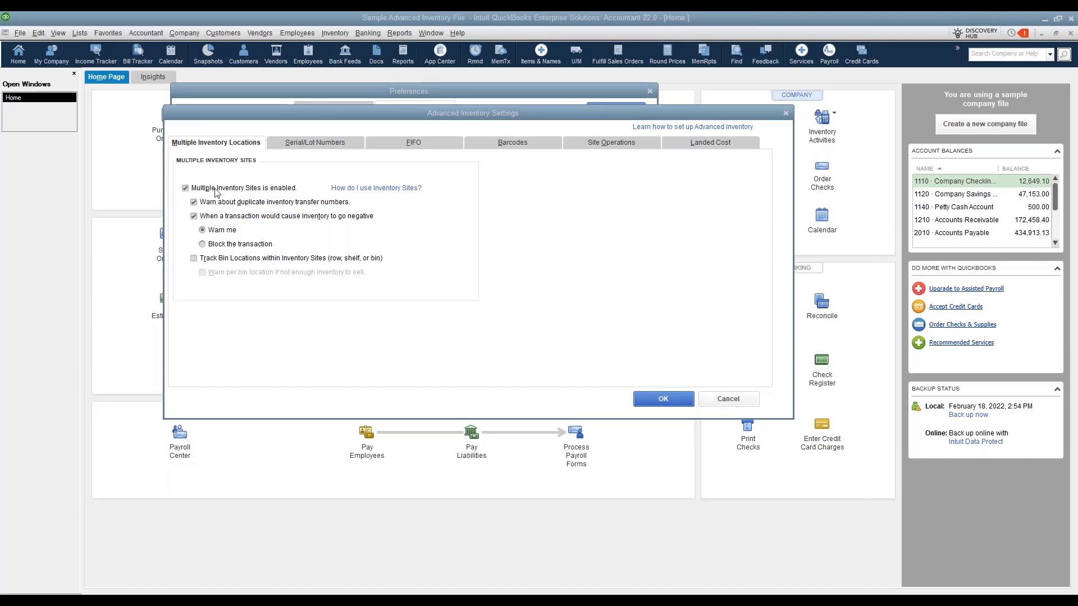
{"action": "mouse_move", "coordinate": [290, 204]}
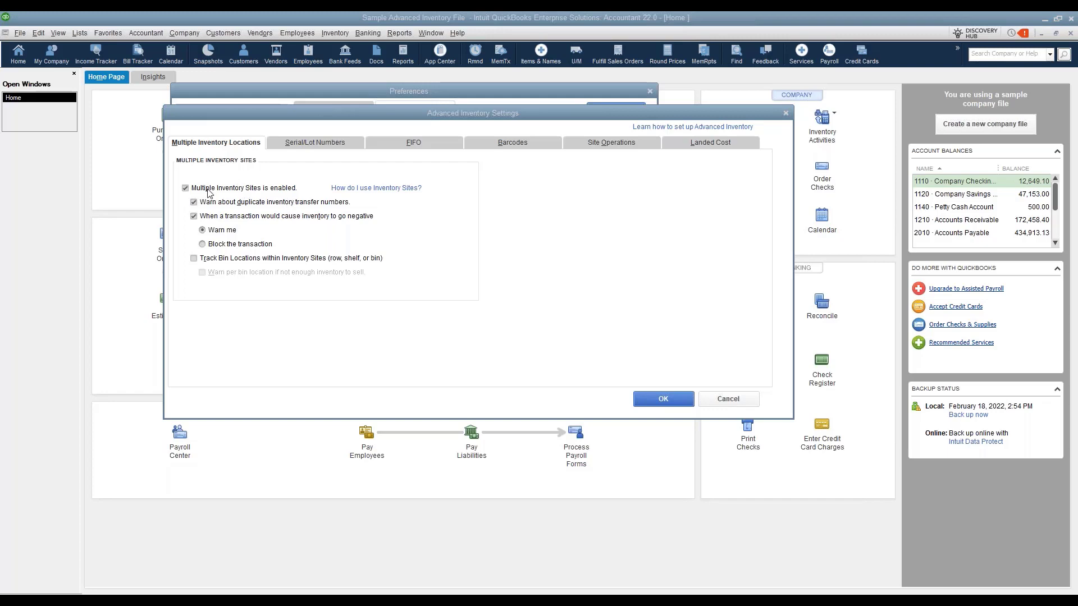
{"action": "mouse_move", "coordinate": [206, 210]}
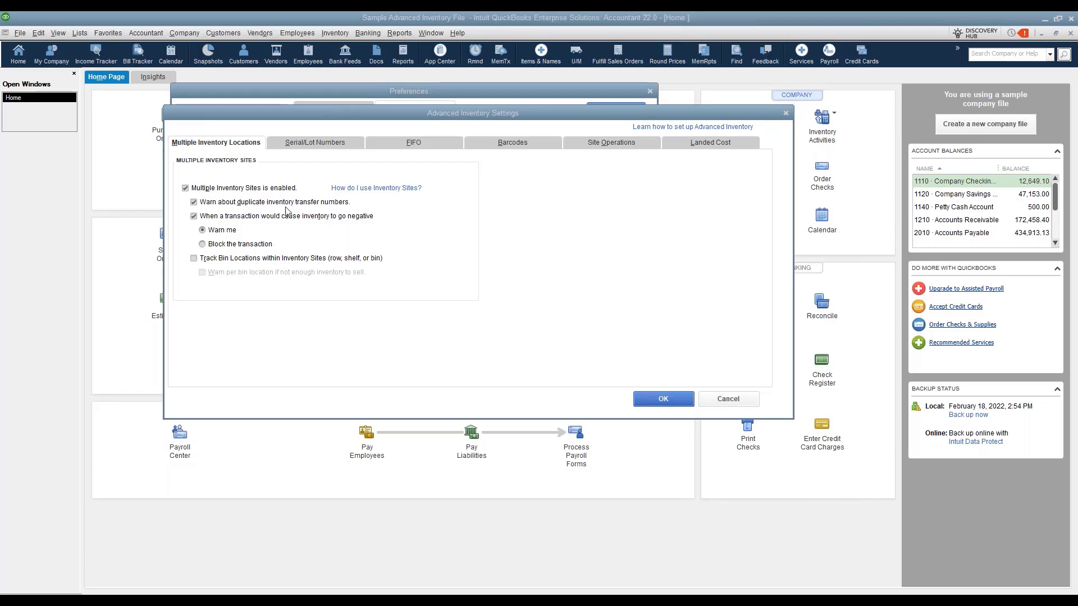
{"action": "mouse_move", "coordinate": [307, 213]}
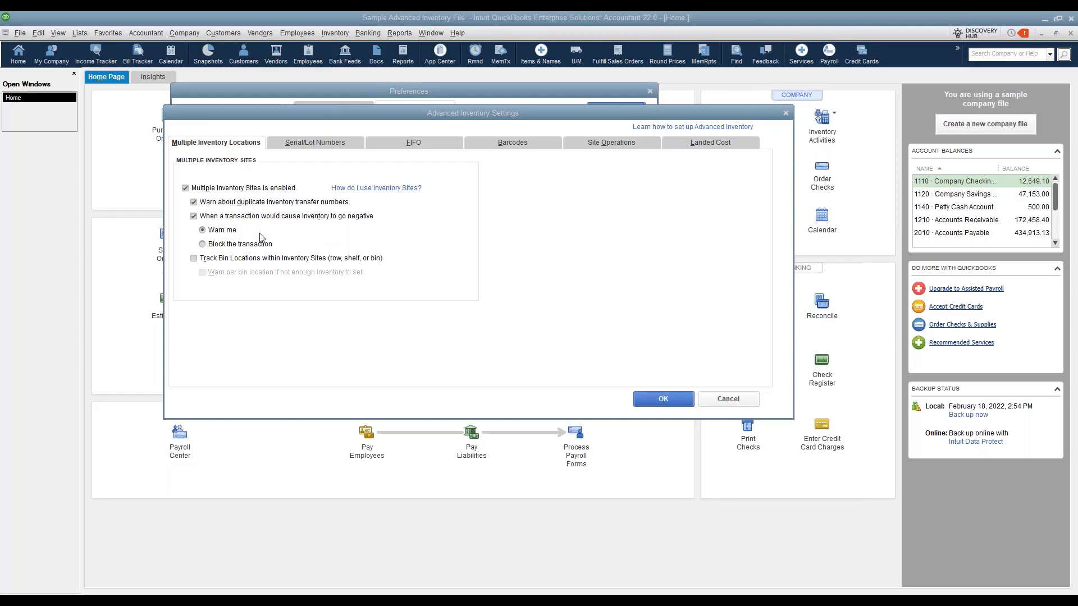
{"action": "mouse_move", "coordinate": [330, 228]}
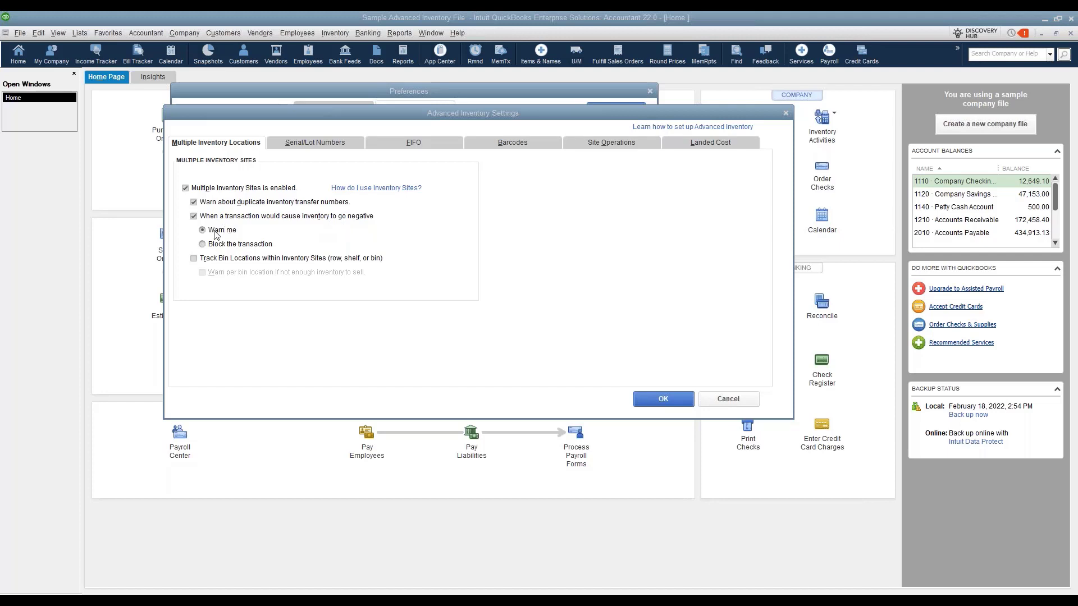
{"action": "mouse_move", "coordinate": [213, 238]}
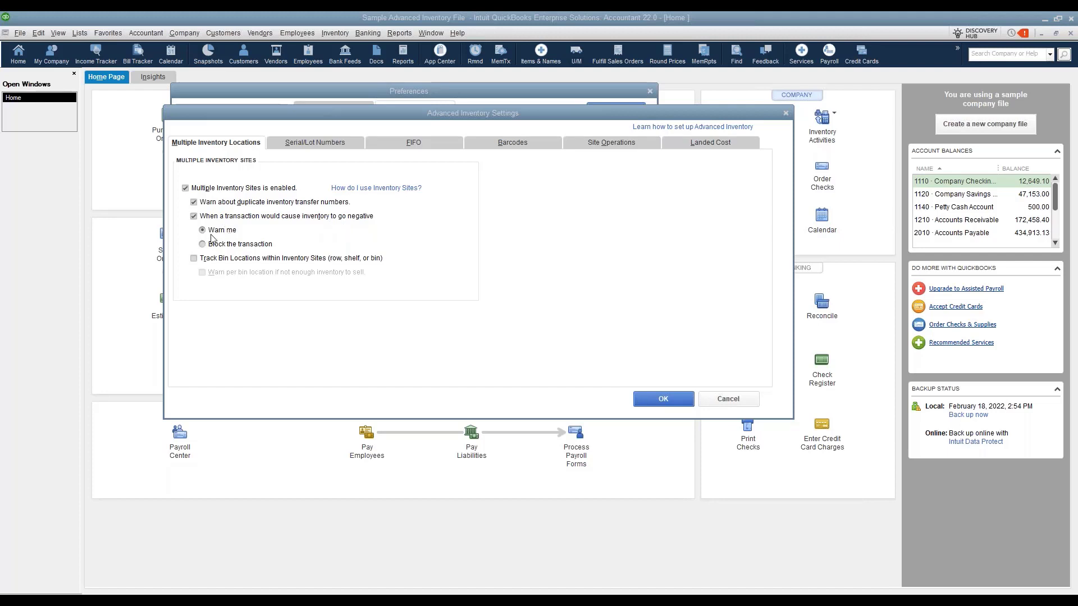
{"action": "mouse_move", "coordinate": [259, 236]}
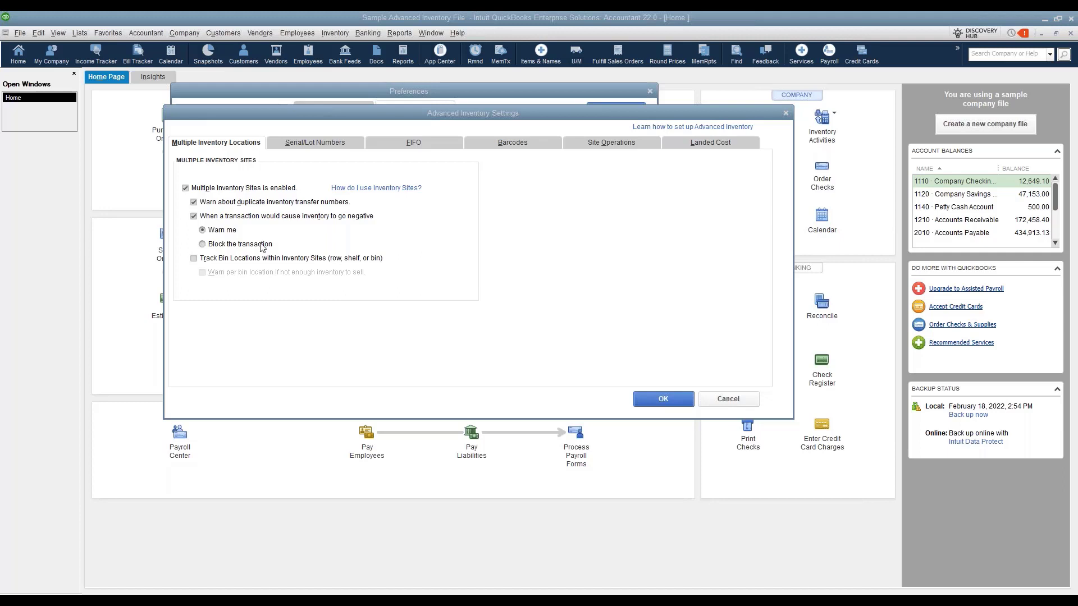
{"action": "left_click", "coordinate": [202, 243]}
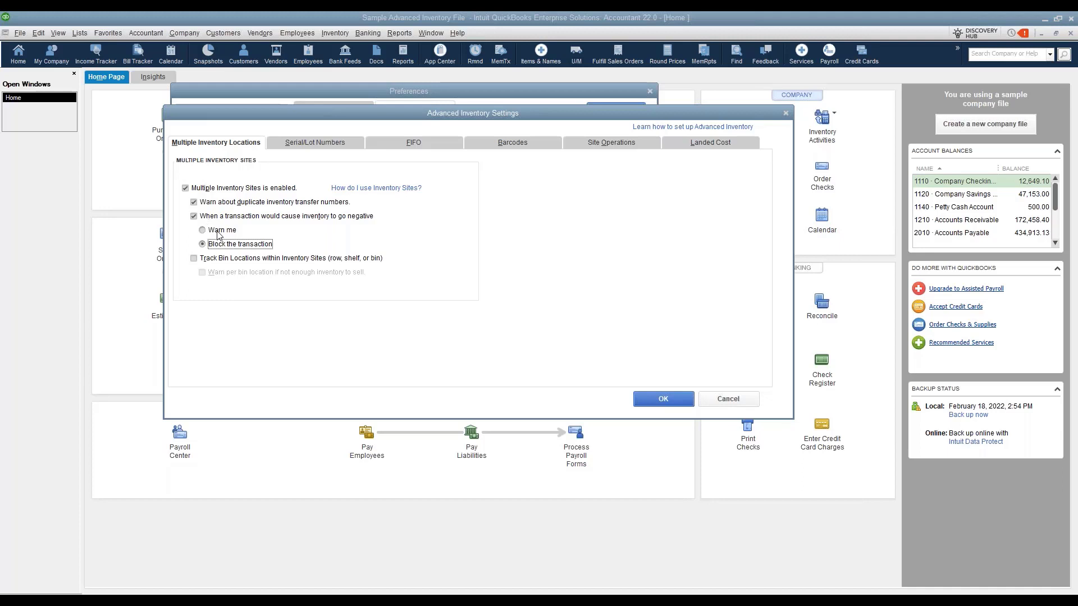
{"action": "left_click", "coordinate": [203, 229]}
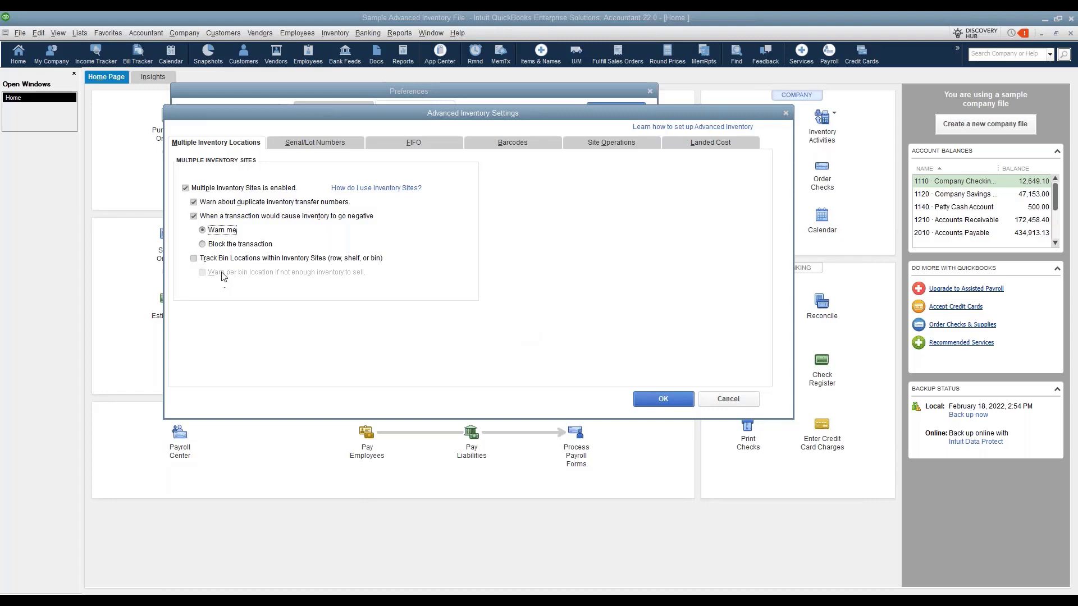
{"action": "left_click", "coordinate": [195, 258]}
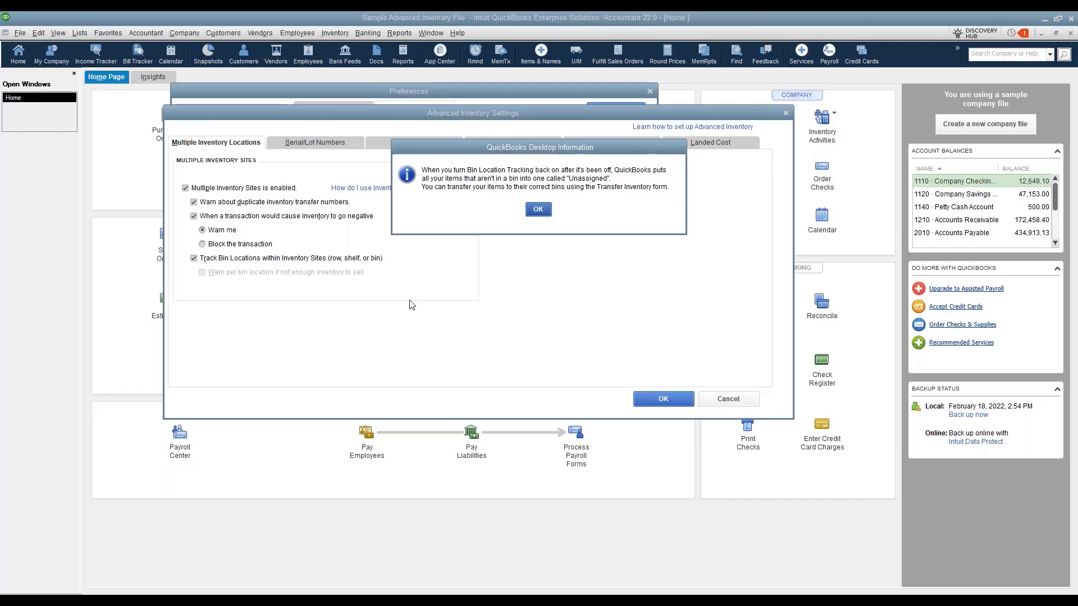
{"action": "mouse_move", "coordinate": [220, 282]}
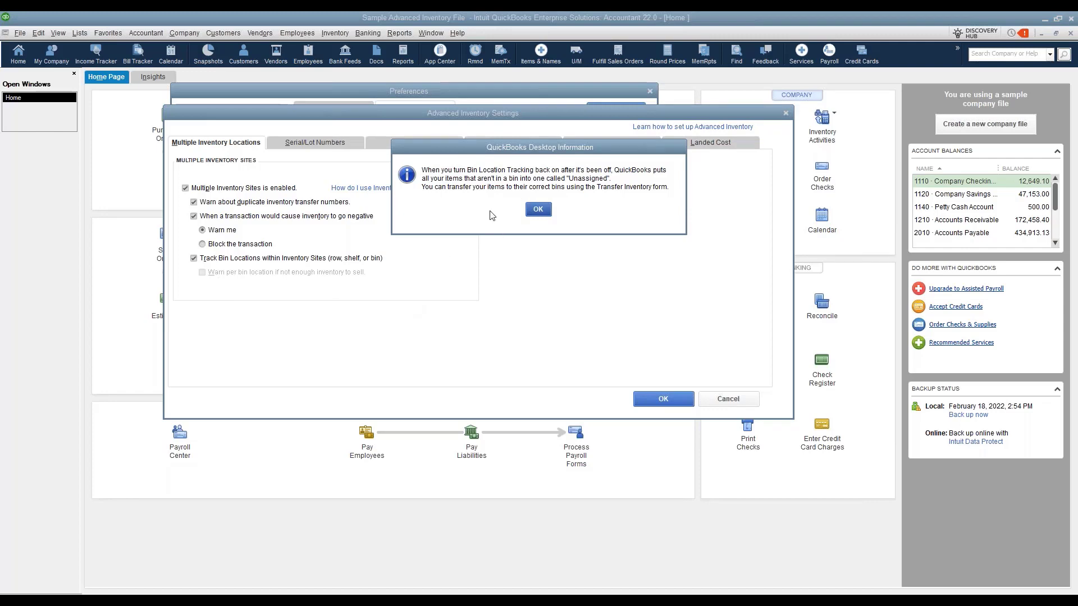
{"action": "mouse_move", "coordinate": [593, 231]}
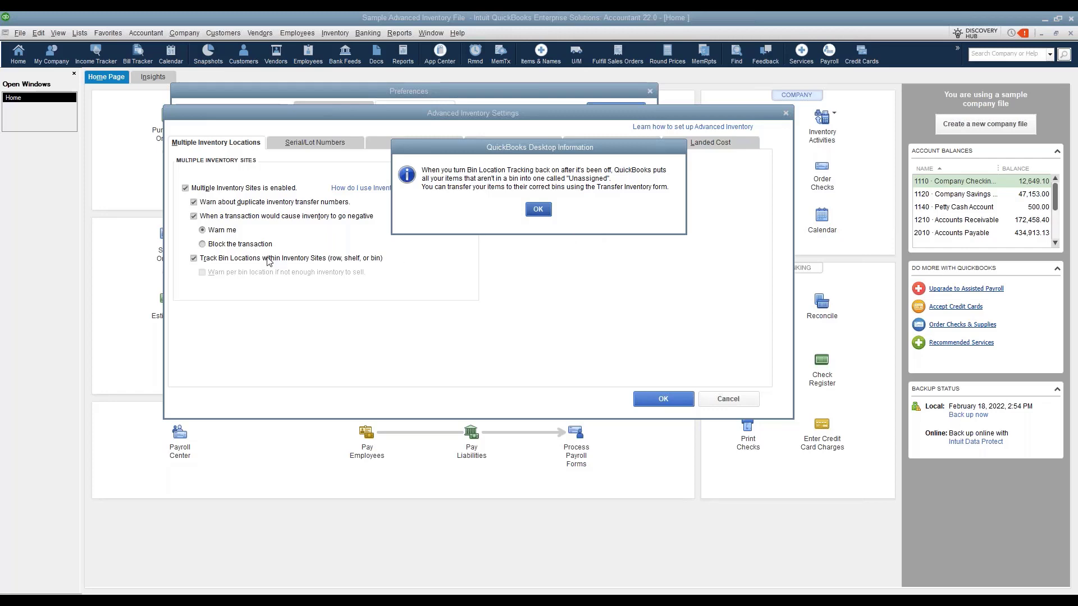
{"action": "mouse_move", "coordinate": [257, 268]}
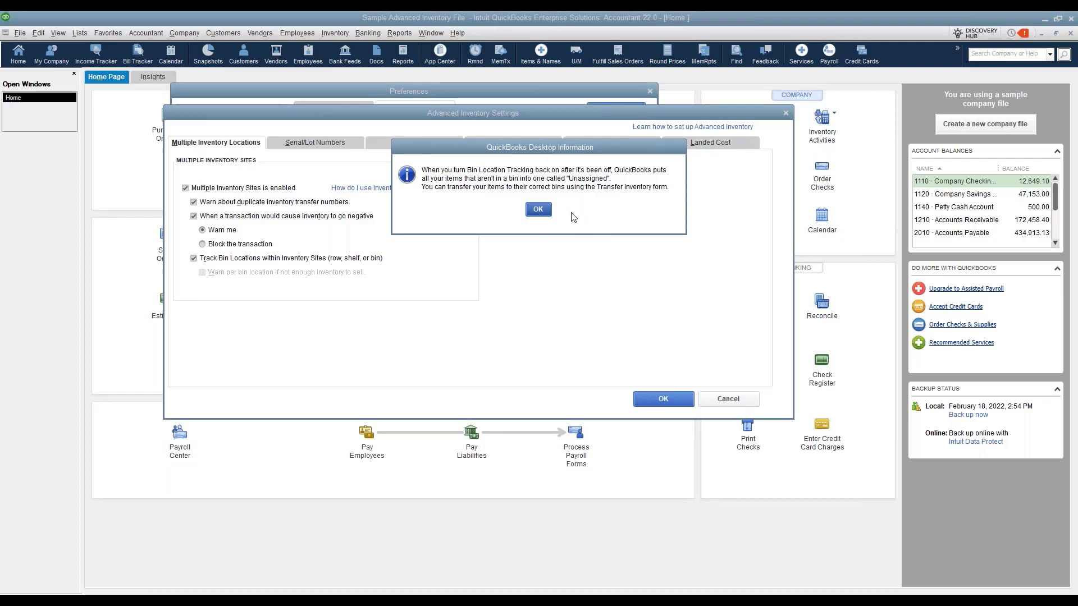
{"action": "left_click", "coordinate": [538, 209]}
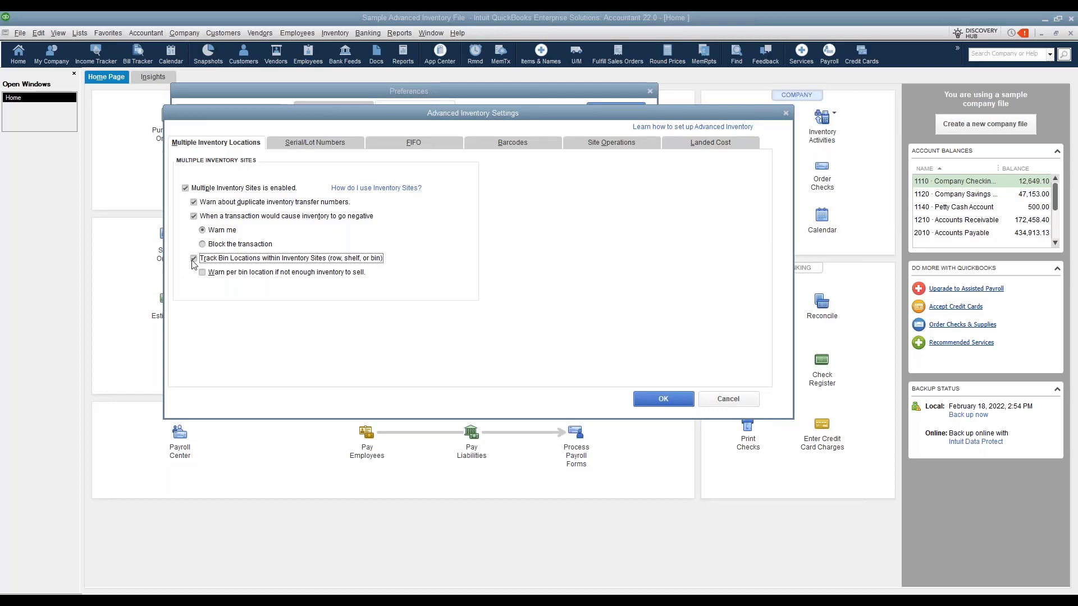
{"action": "left_click", "coordinate": [194, 259]}
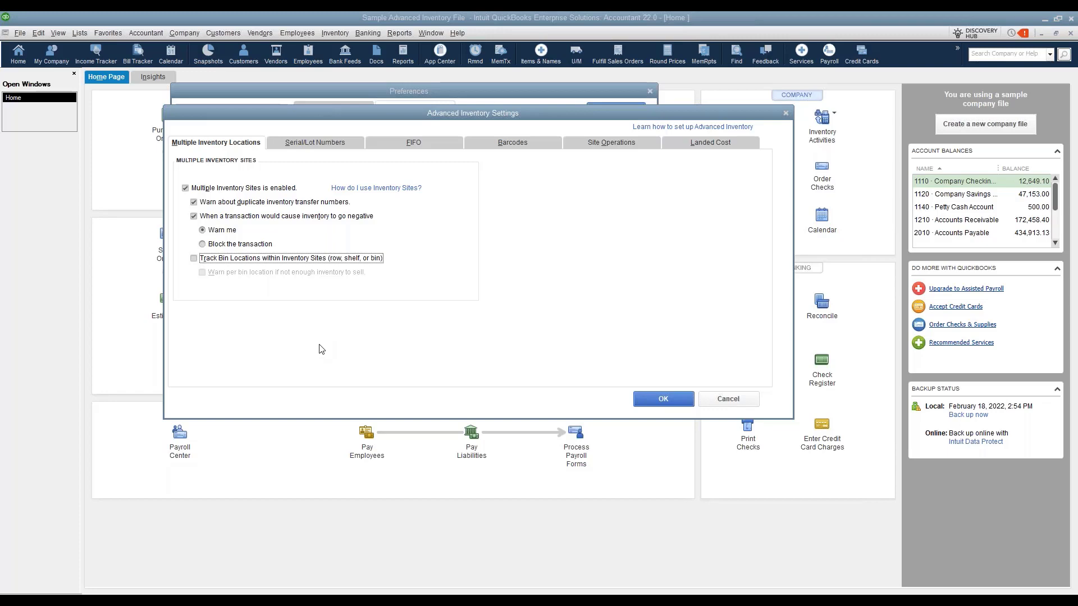
{"action": "mouse_move", "coordinate": [713, 175]}
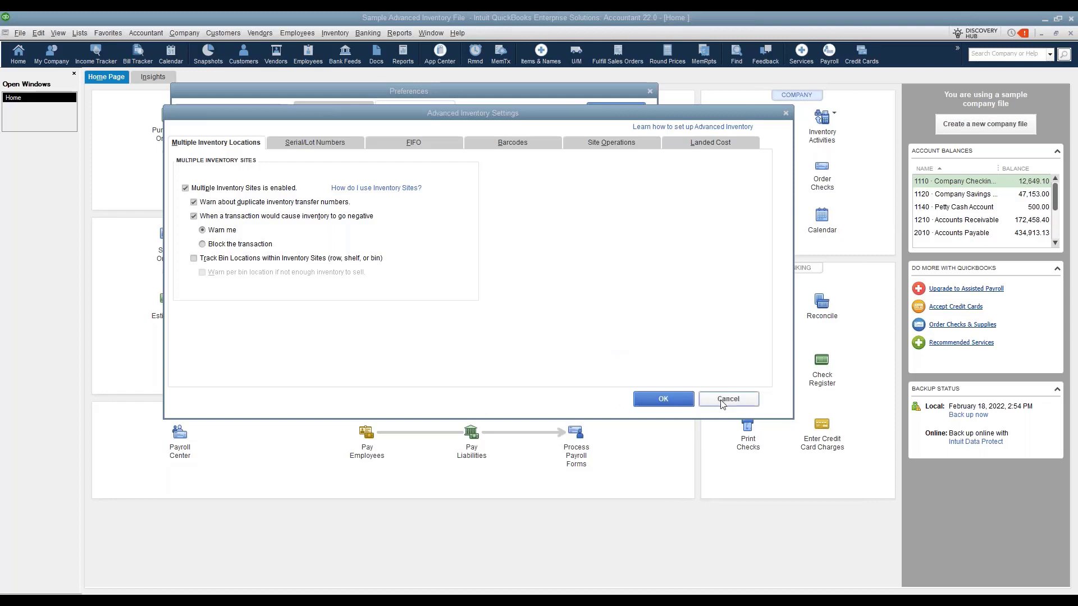
Cancel Advanced Inventory Settings and close Preferences, returning to the Home page
{"action": "left_click", "coordinate": [728, 400]}
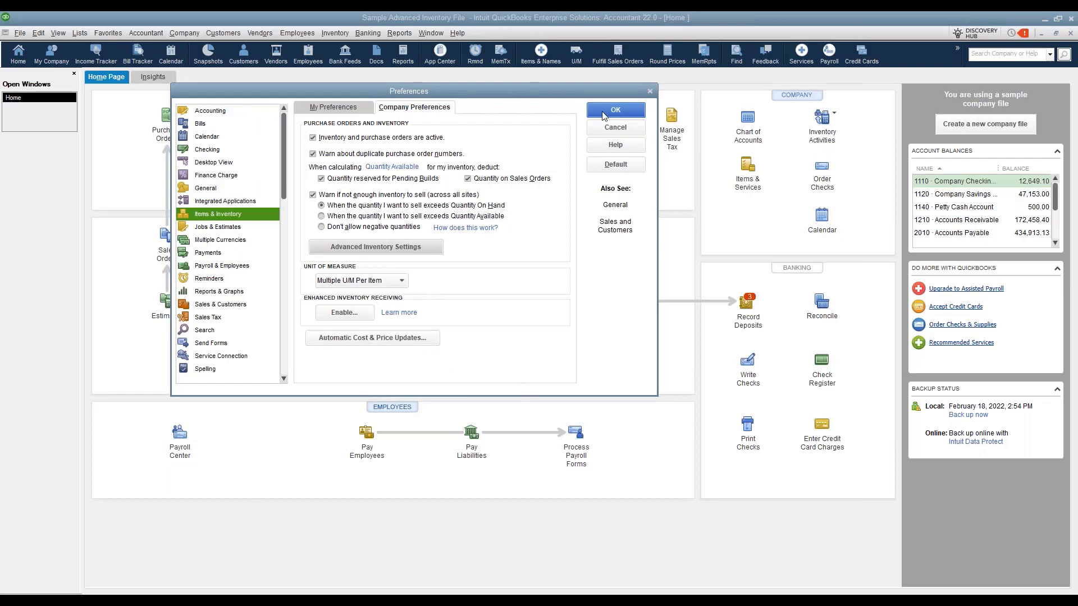
{"action": "left_click", "coordinate": [615, 110]}
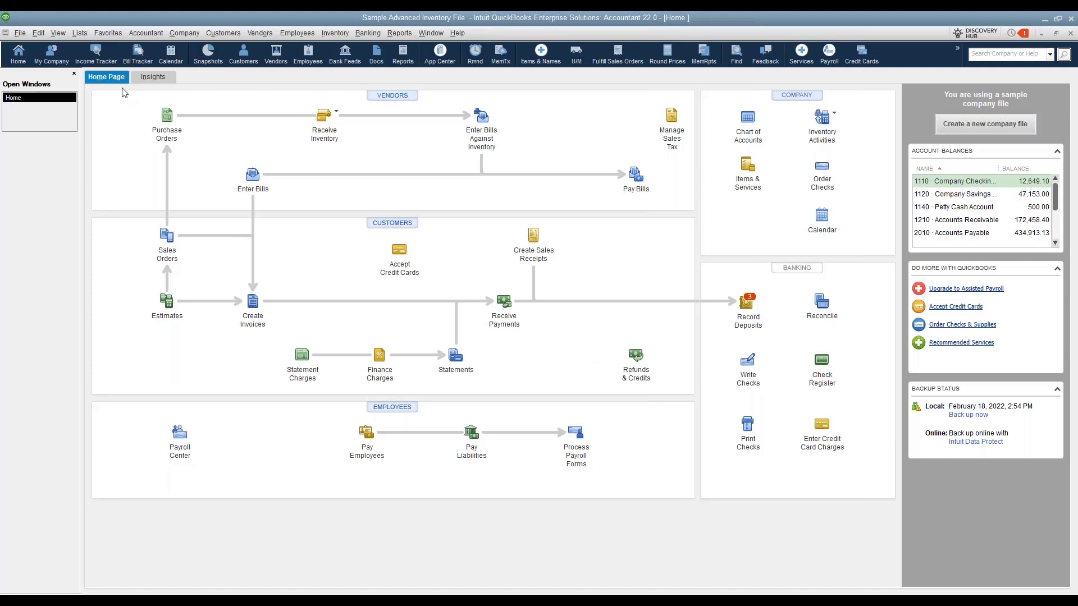
From Lists, open the Inventory Site List and start a new inventory site
{"action": "left_click", "coordinate": [78, 33]}
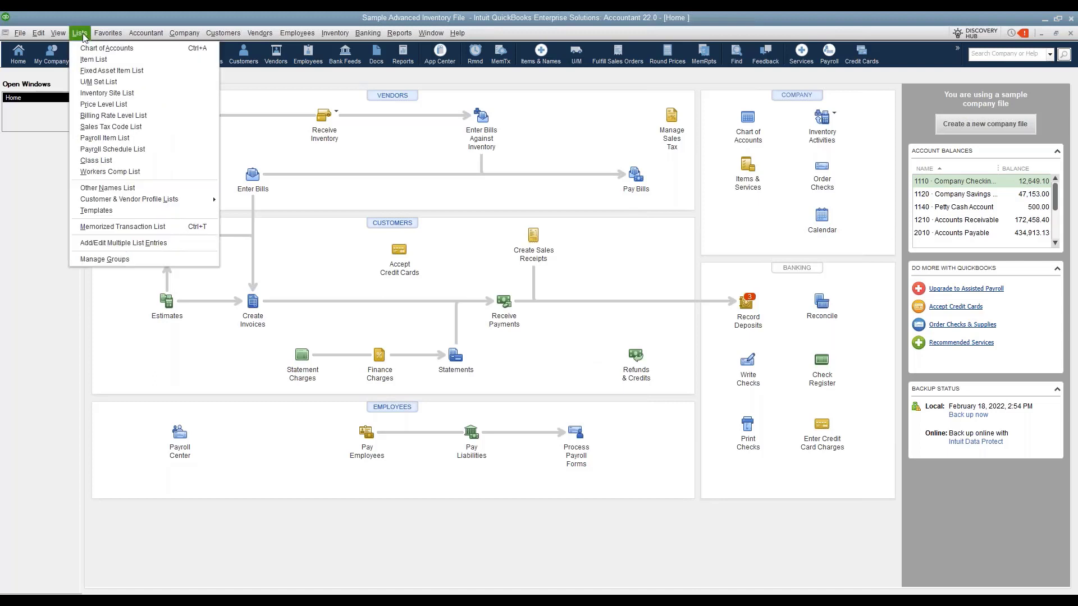
{"action": "mouse_move", "coordinate": [106, 93]}
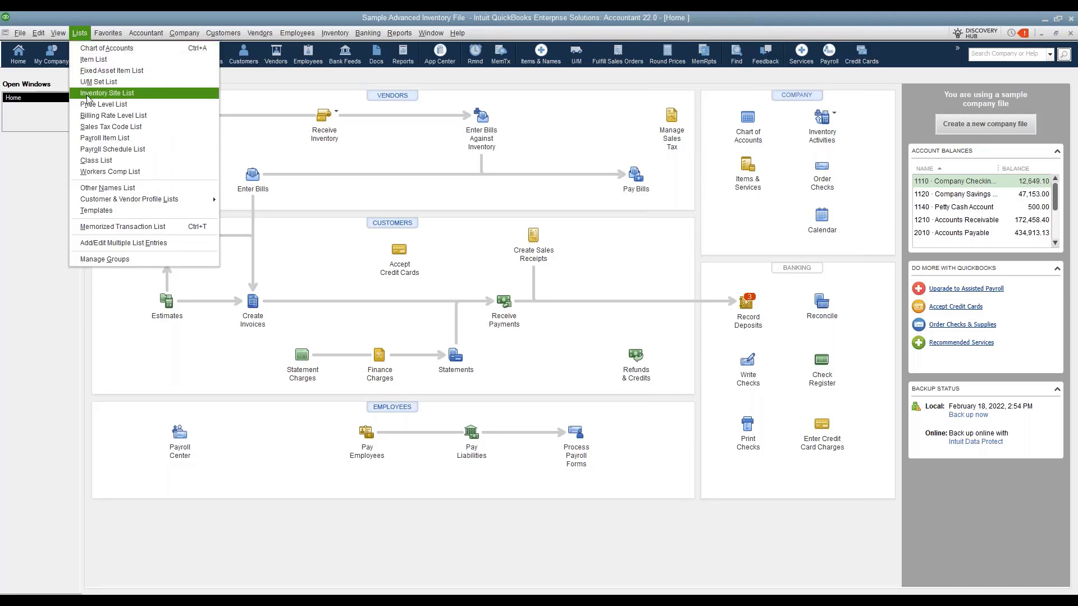
{"action": "left_click", "coordinate": [107, 94]}
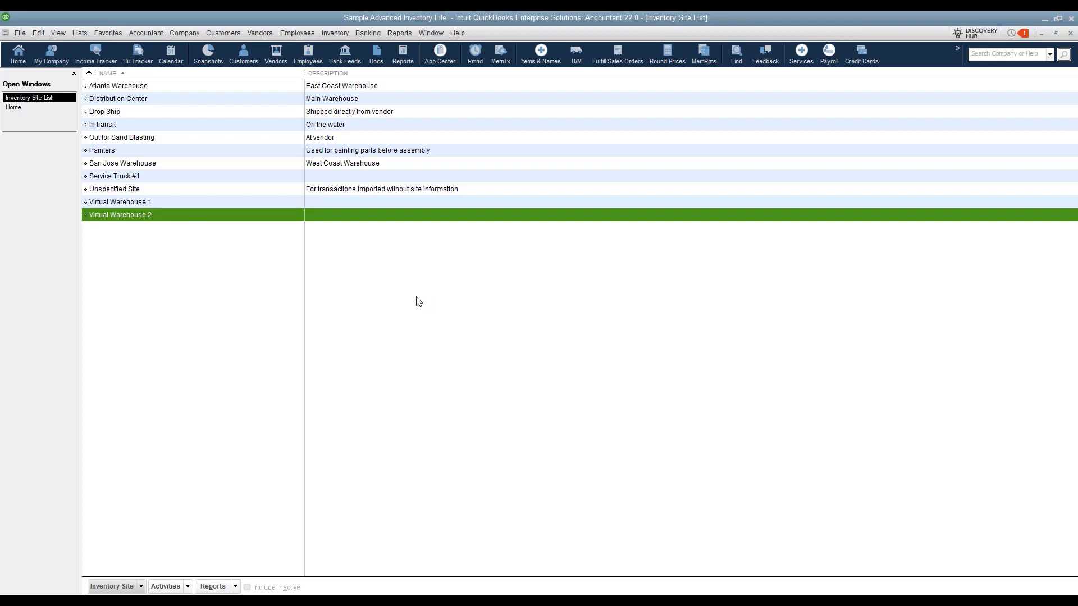
{"action": "mouse_move", "coordinate": [126, 577]}
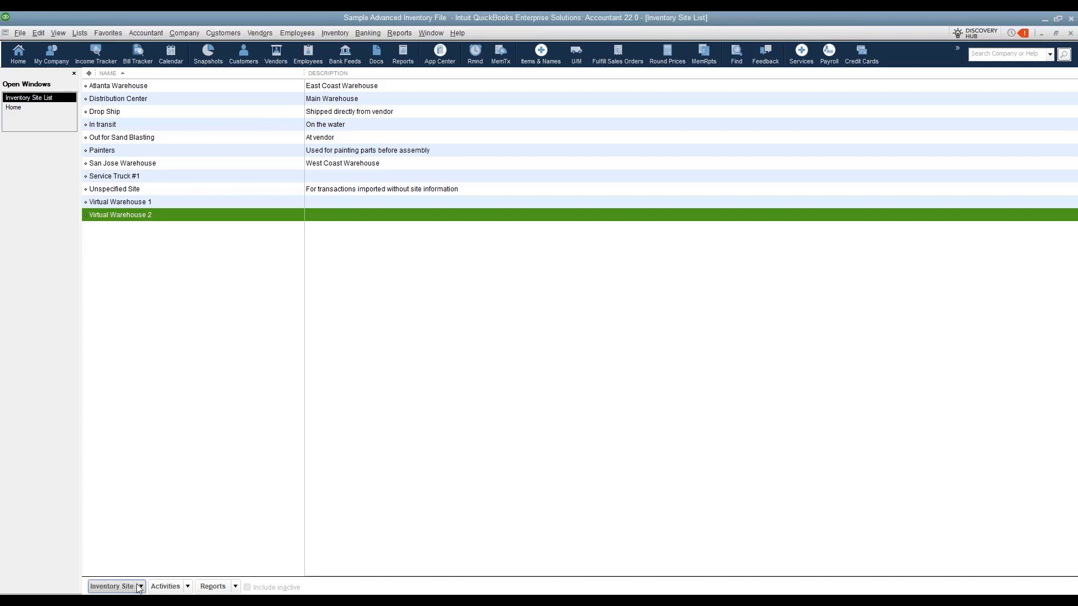
{"action": "left_click", "coordinate": [112, 587]}
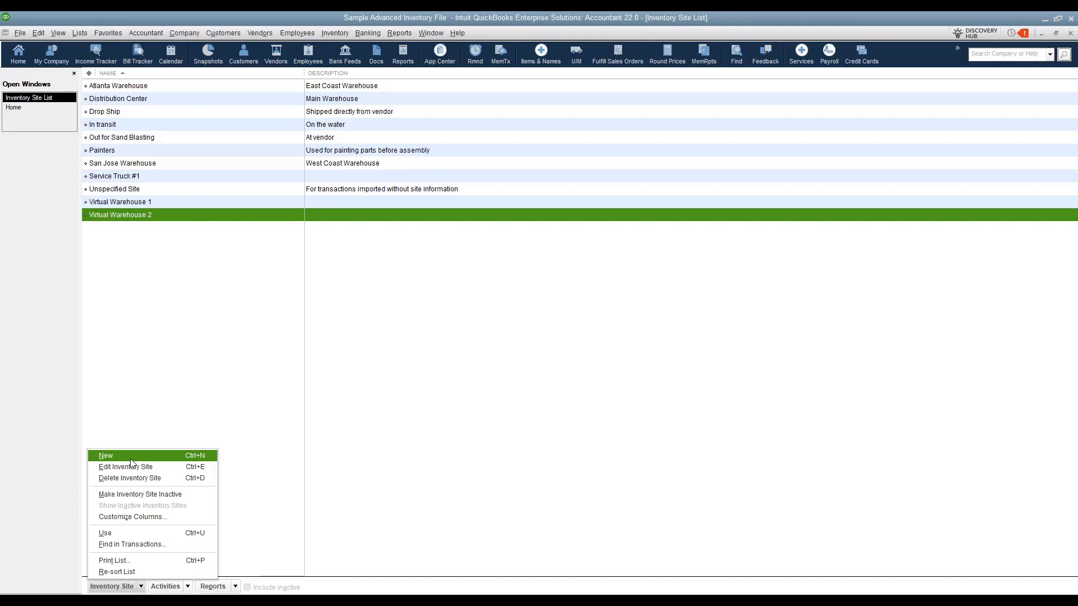
{"action": "left_click", "coordinate": [192, 352]}
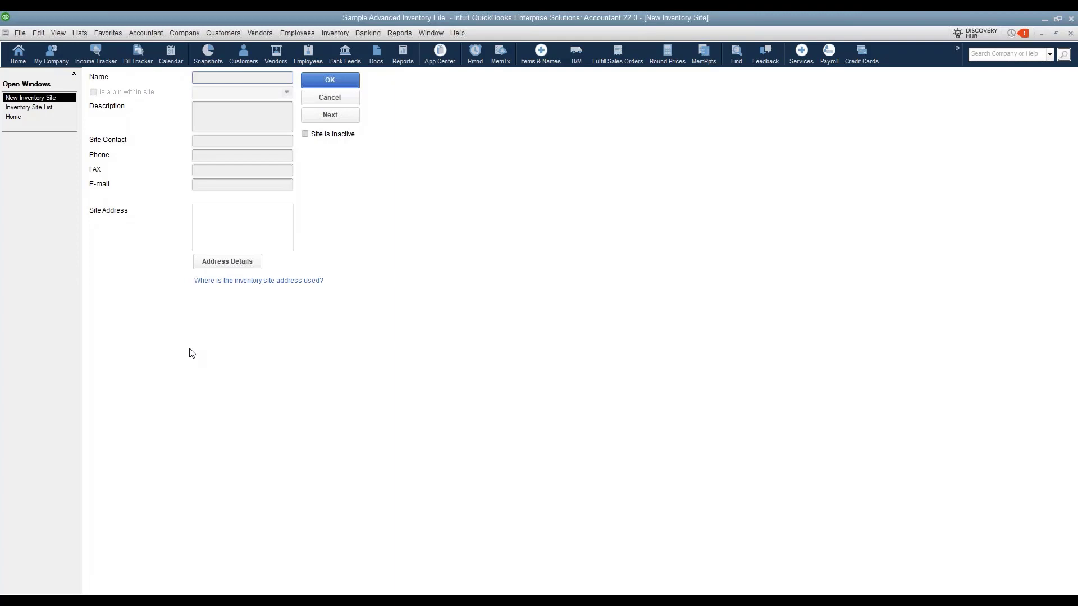
Name the new site Virtual Warehouse 3
{"action": "left_click", "coordinate": [241, 78]}
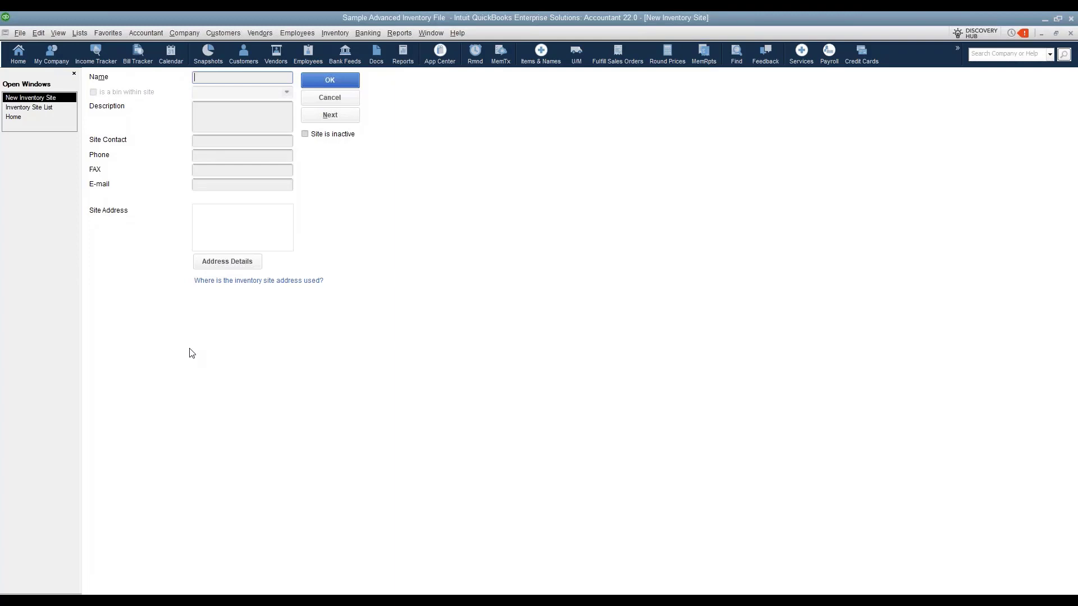
{"action": "type", "text": "Virtual"}
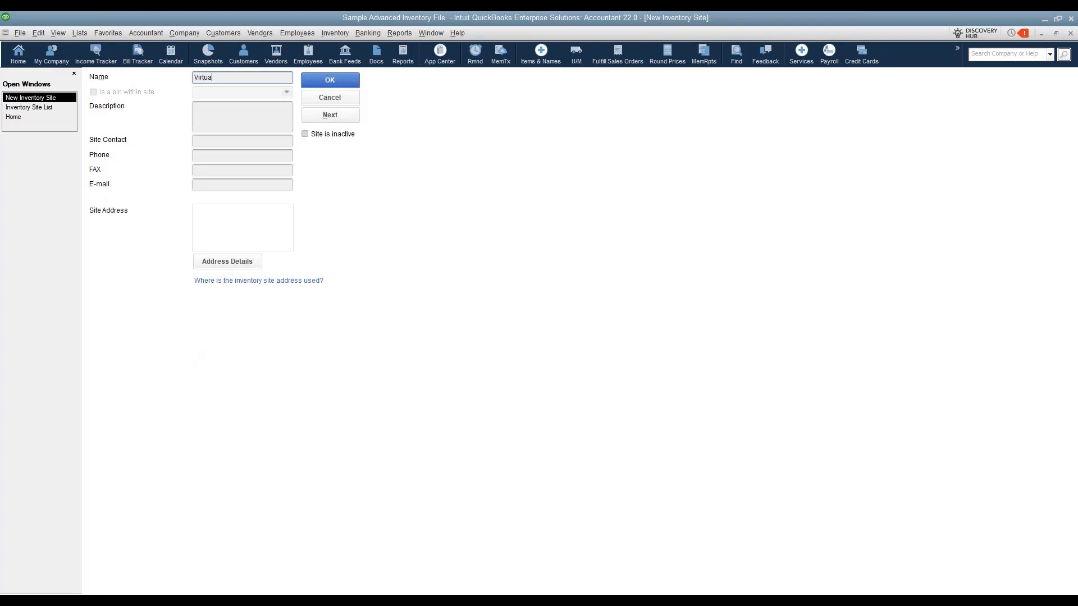
{"action": "type", "text": "Warehouse"}
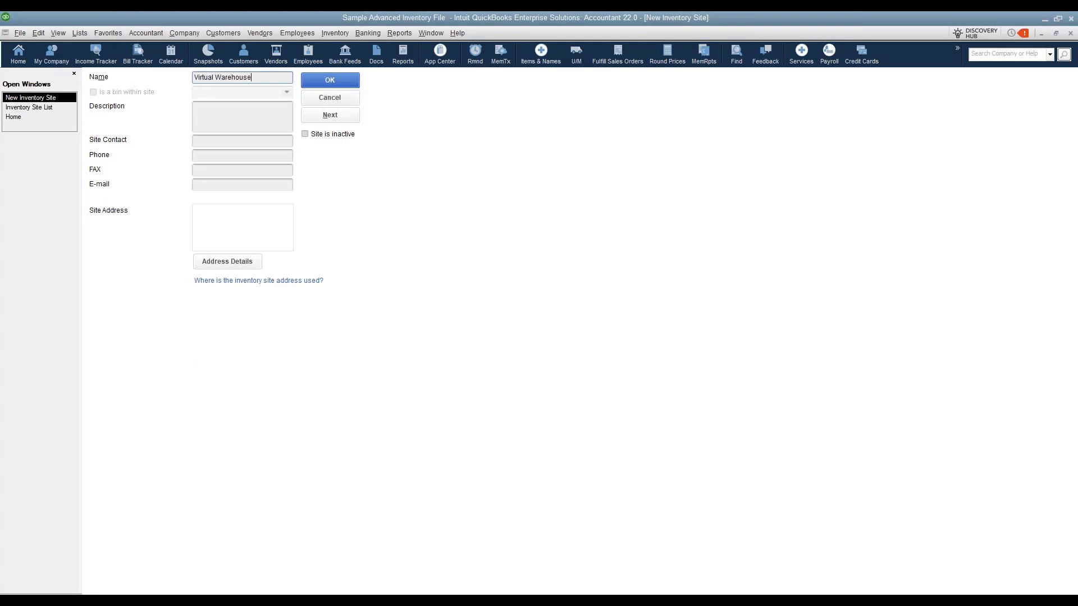
{"action": "type", "text": "3"}
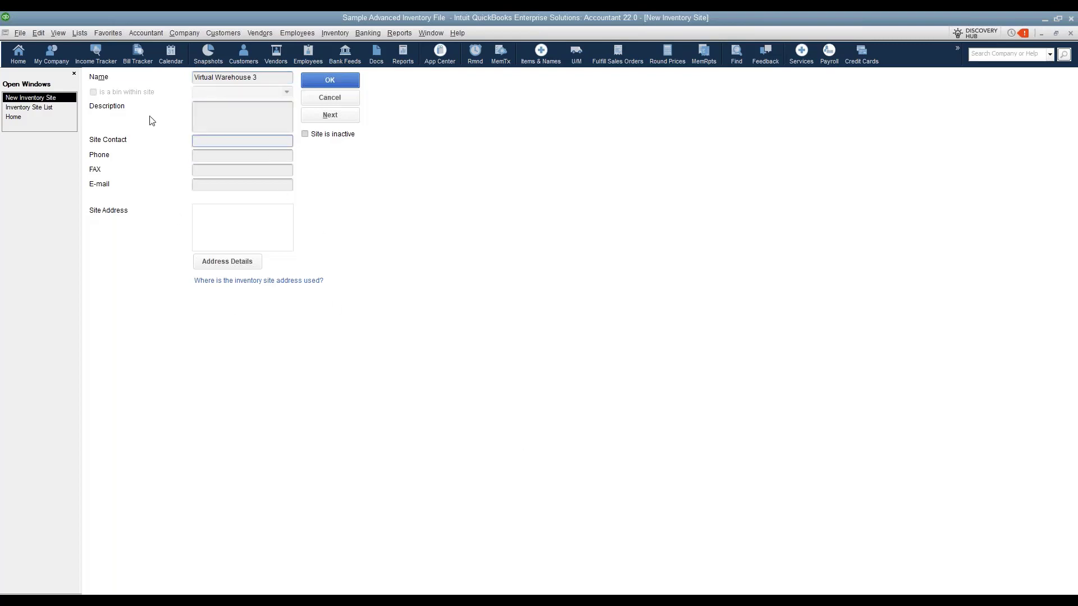
Enter the site address 312 Main Street, Austin, TX 78731
{"action": "left_click", "coordinate": [243, 184]}
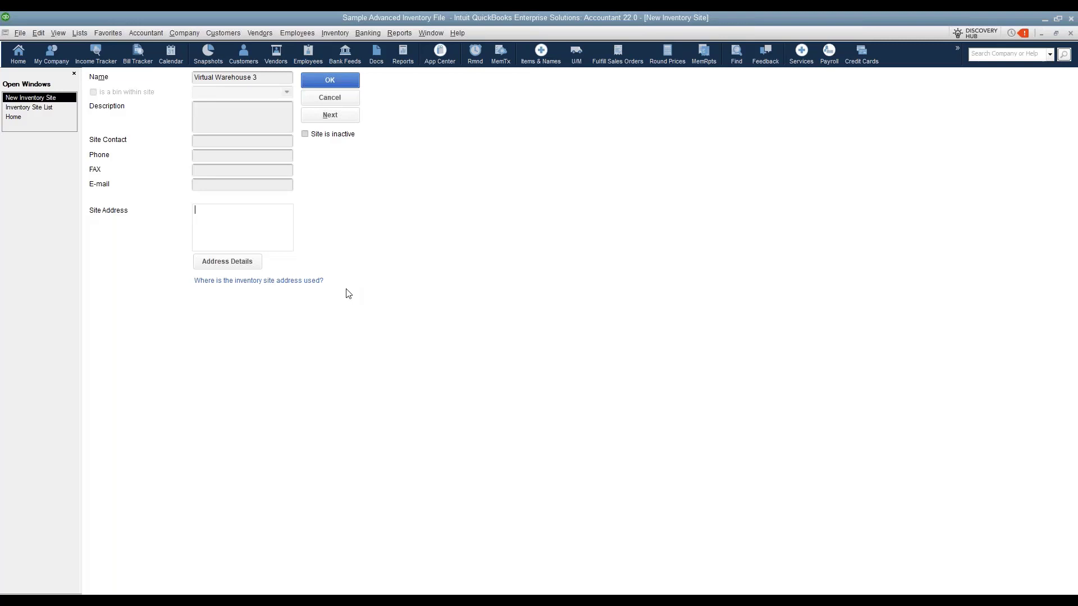
{"action": "type", "text": "3"}
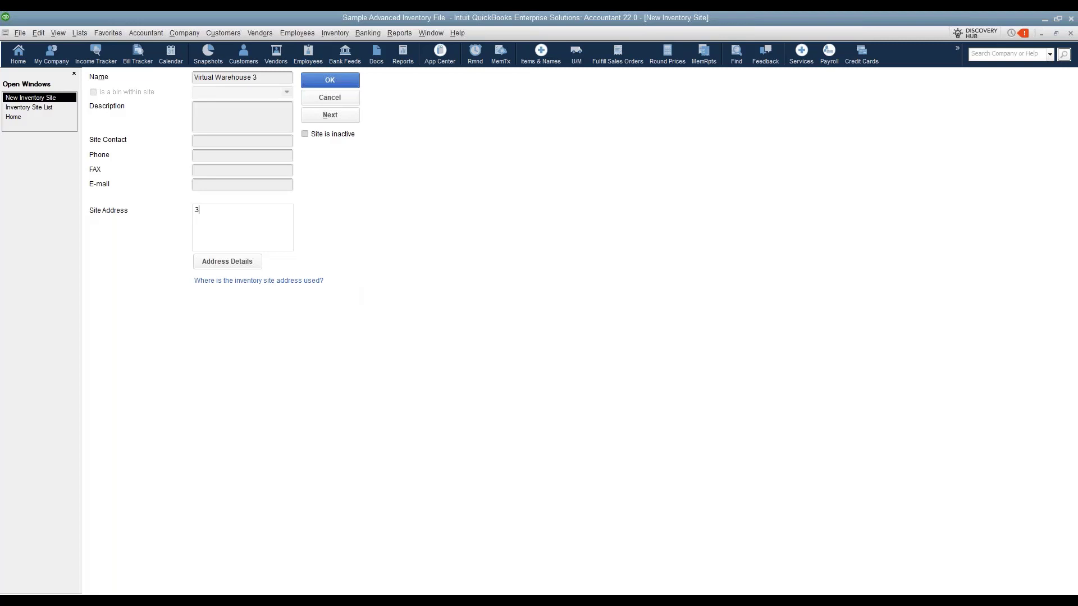
{"action": "type", "text": "12"}
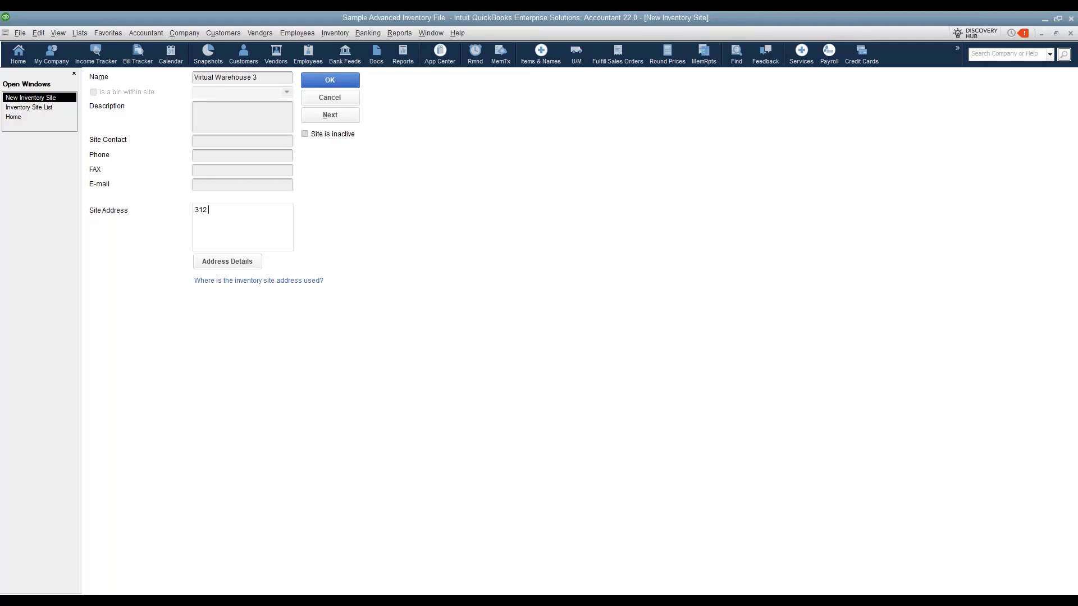
{"action": "type", "text": "Main S"}
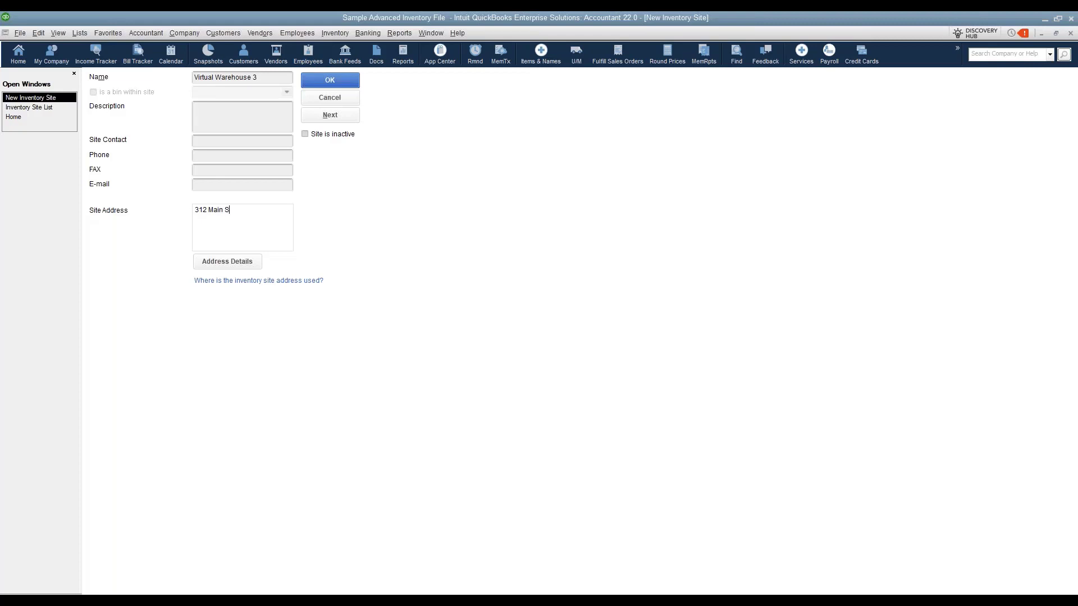
{"action": "type", "text": "reet"}
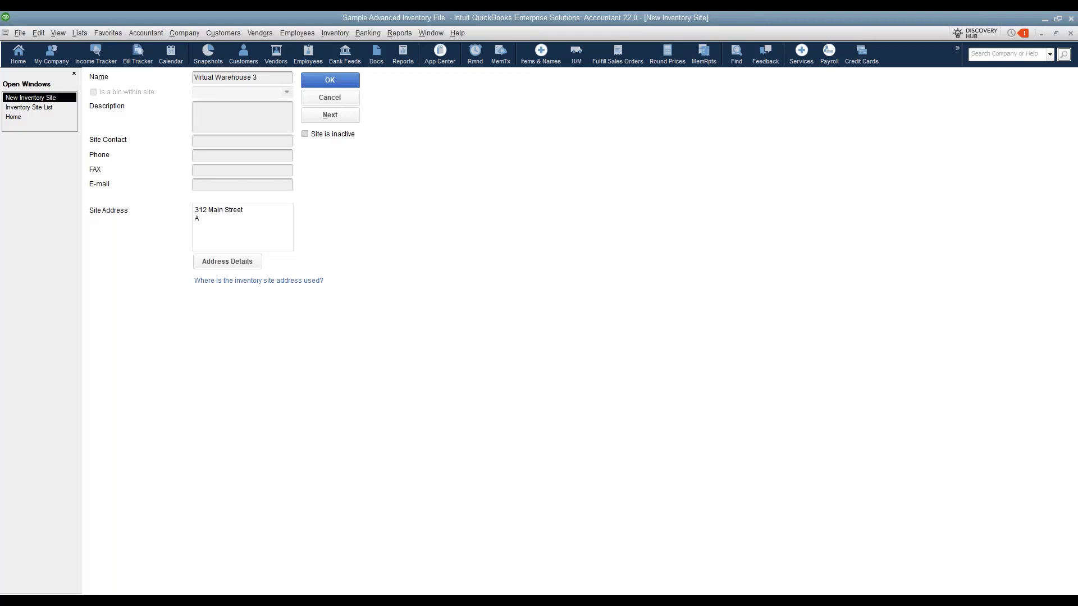
{"action": "type", "text": "Austin, T"}
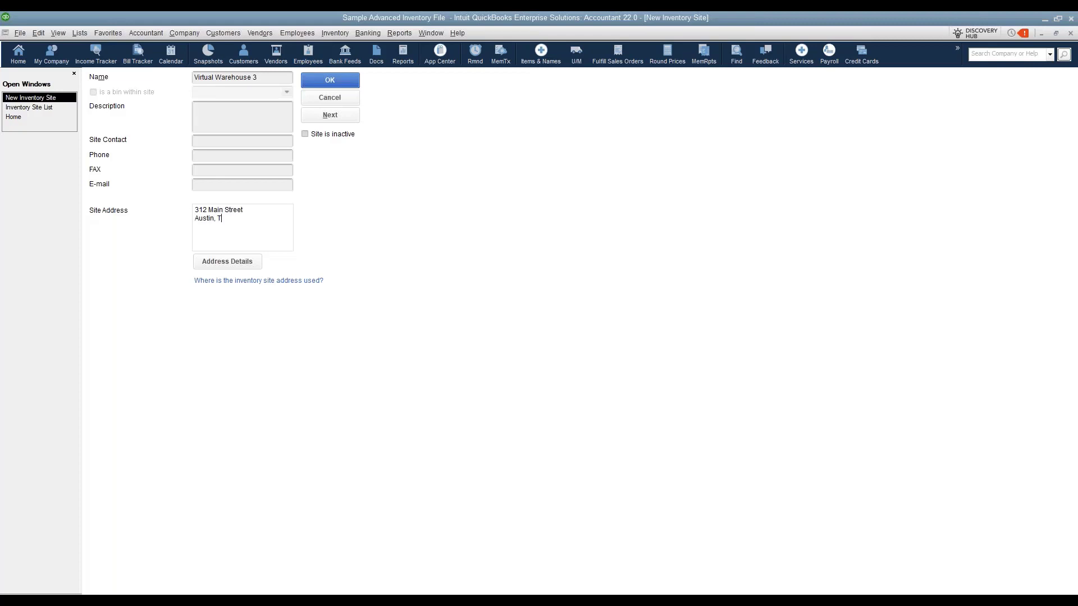
{"action": "type", "text": "X 78731"}
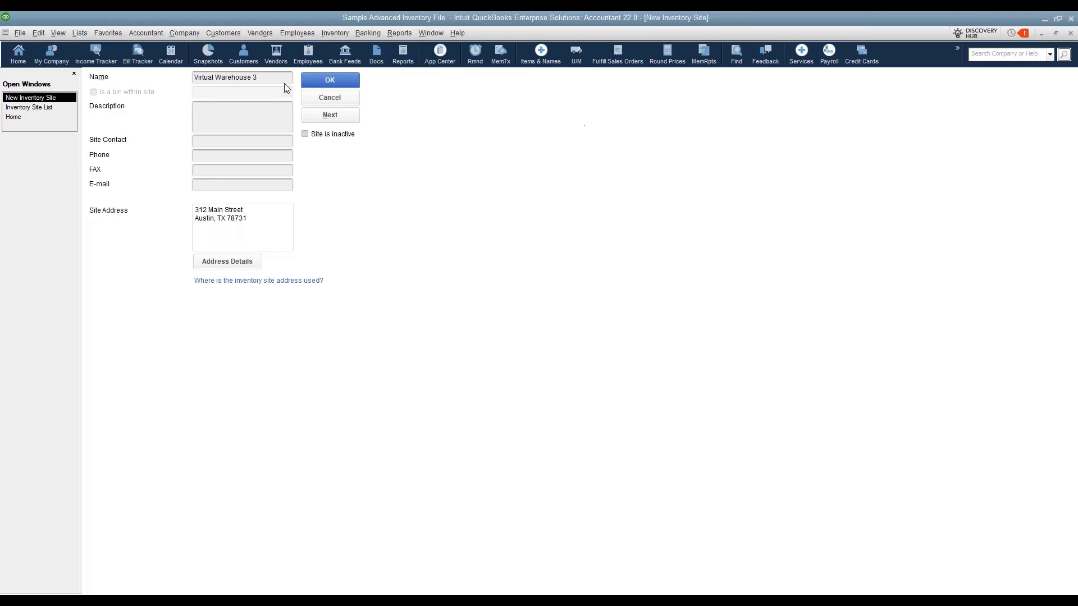
Save Virtual Warehouse 3 to the Inventory Site List
{"action": "left_click", "coordinate": [329, 79]}
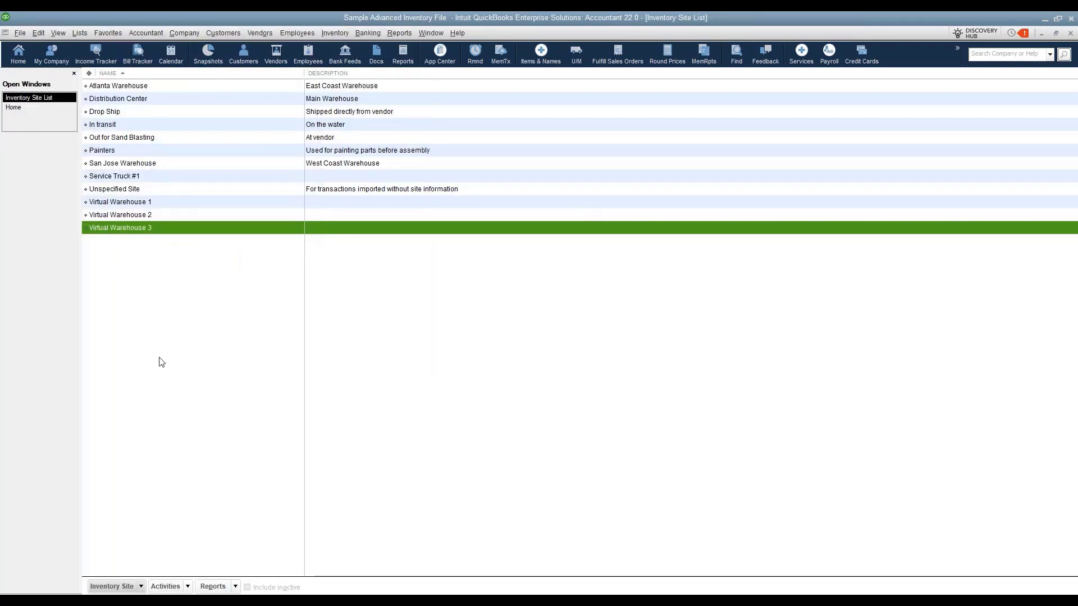
{"action": "mouse_move", "coordinate": [862, 378]}
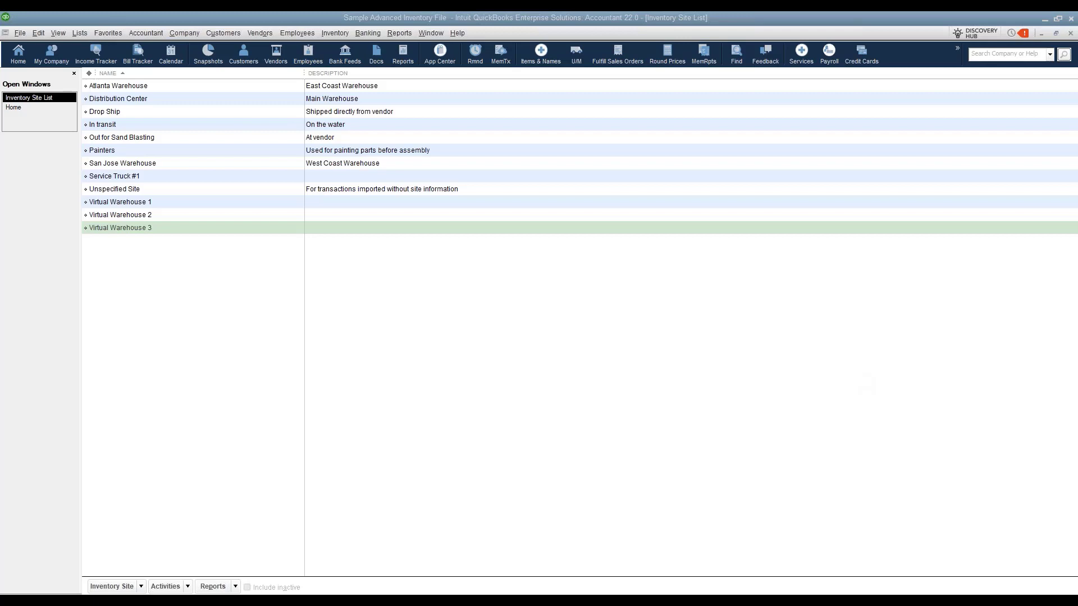
{"action": "mouse_move", "coordinate": [23, 147]}
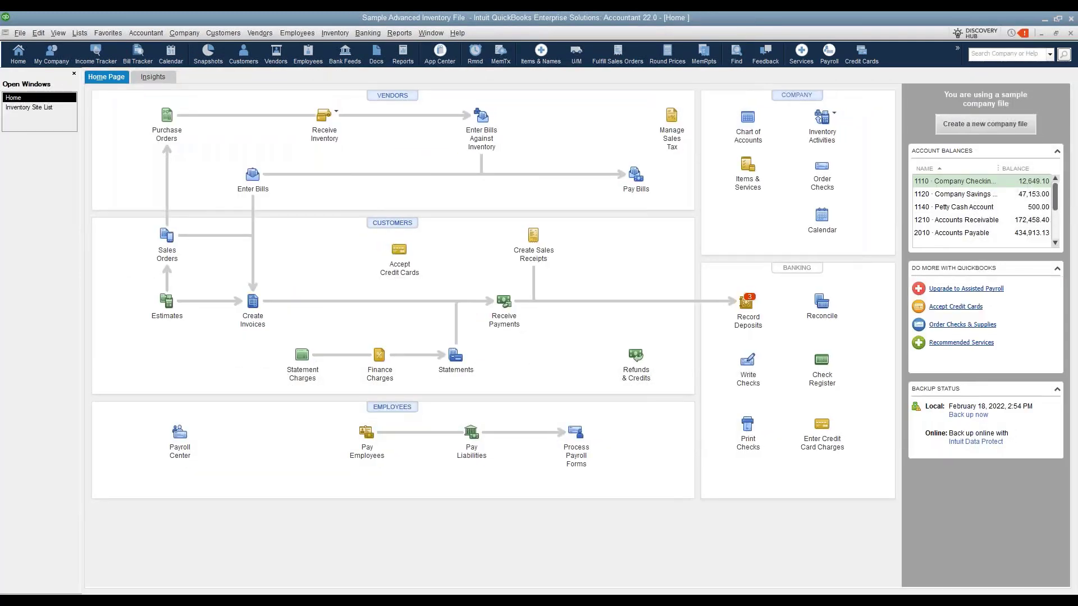
{"action": "mouse_move", "coordinate": [684, 114]}
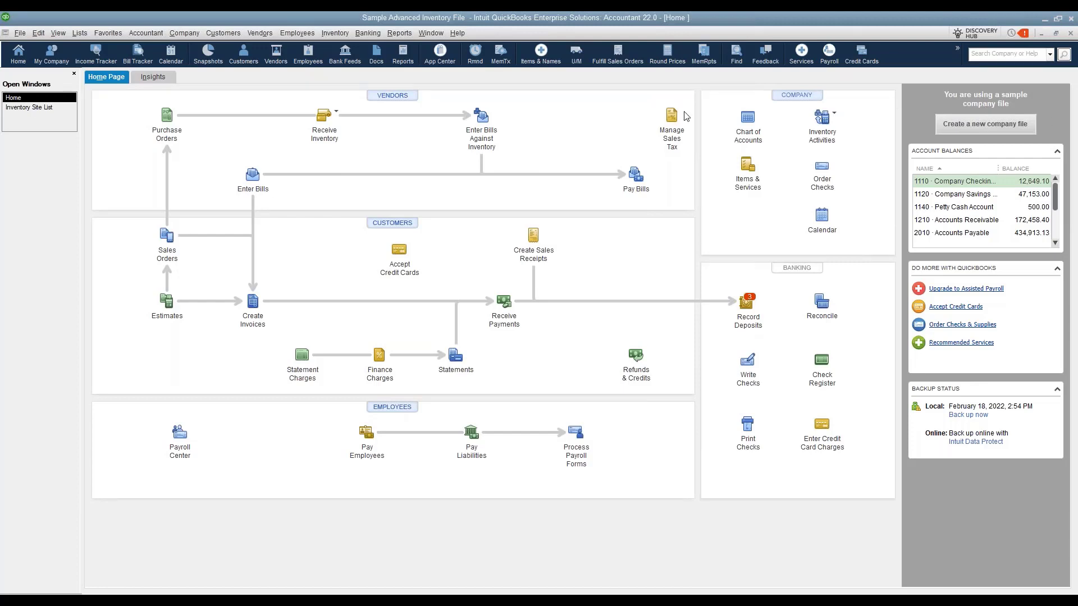
Open purchase order 64 for Fran's Fasteners totaling 18,410.00
{"action": "left_click", "coordinate": [166, 115]}
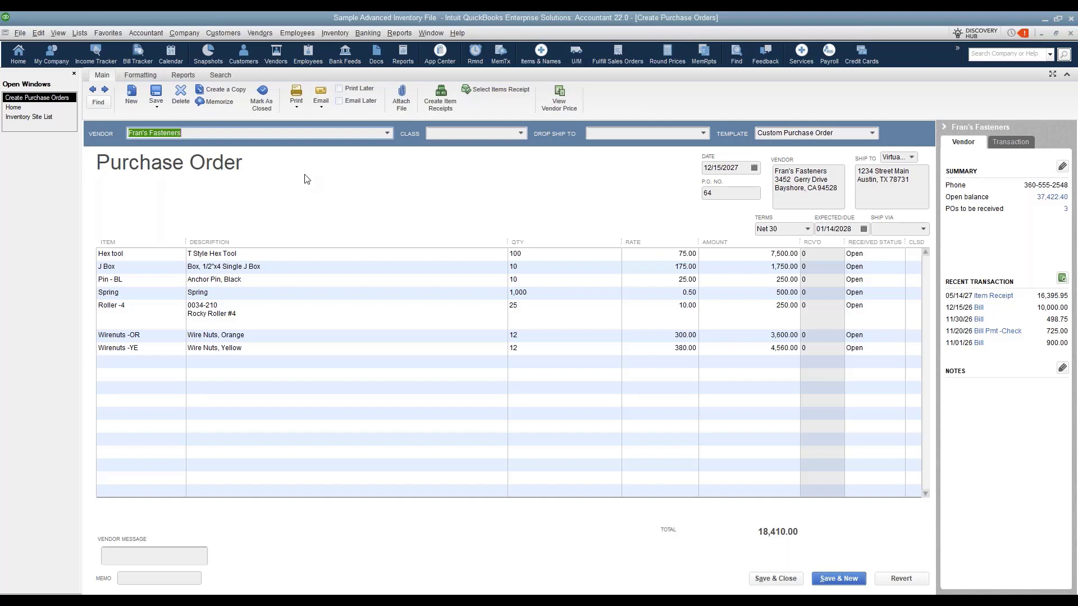
{"action": "mouse_move", "coordinate": [169, 339]}
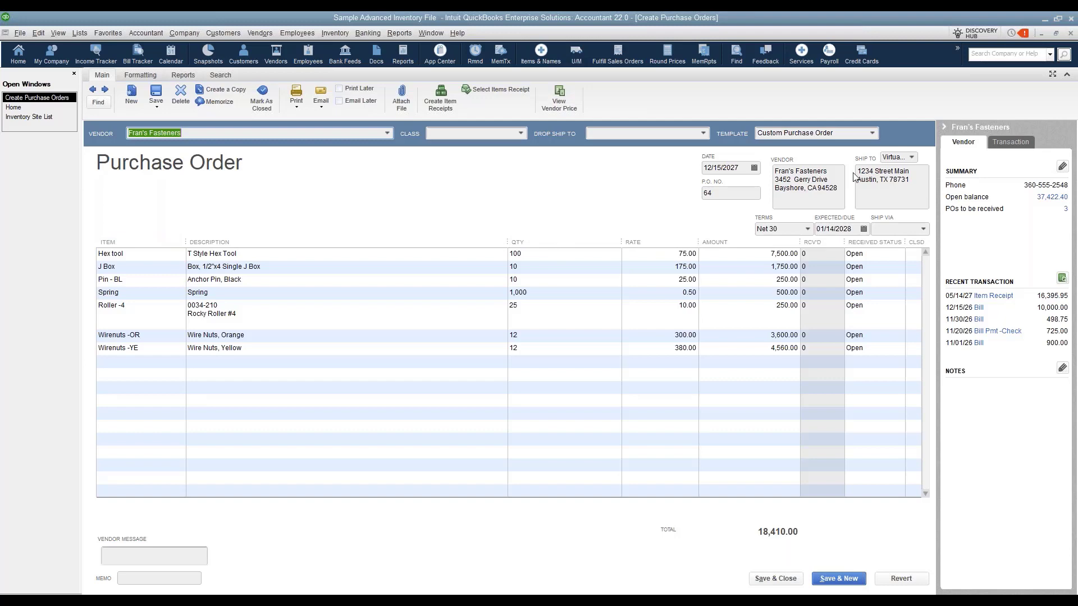
{"action": "mouse_move", "coordinate": [897, 157]}
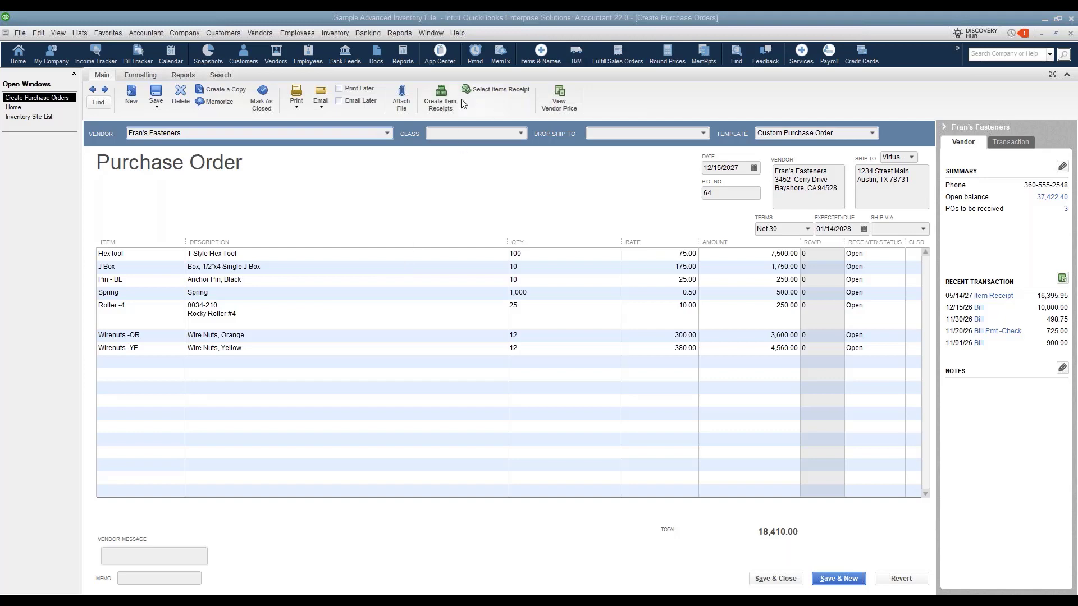
{"action": "mouse_move", "coordinate": [439, 98]}
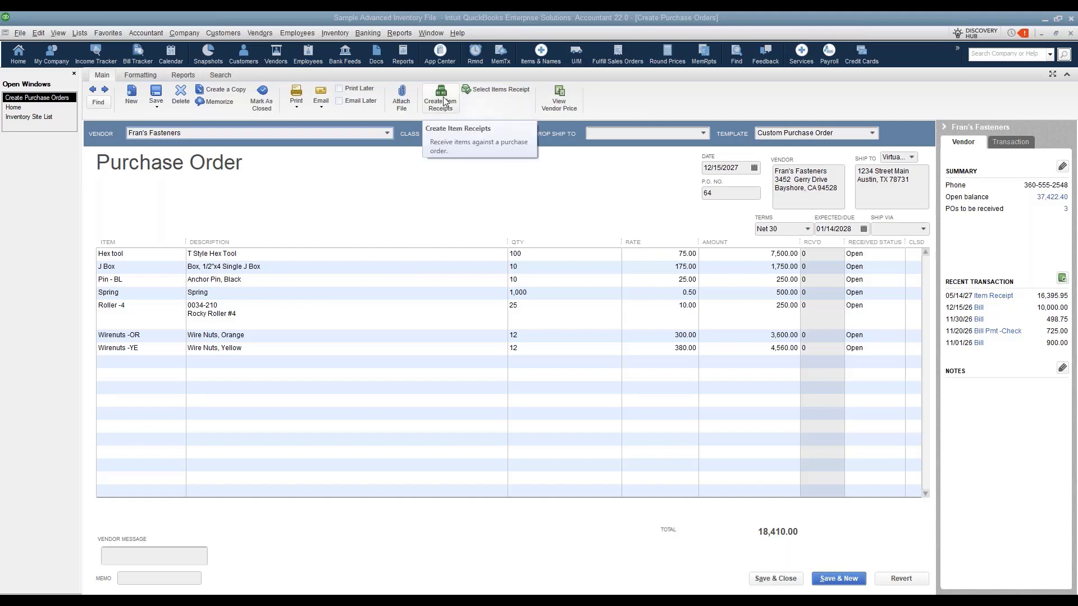
Create an item receipt against open purchase order 64 from Fran's Fasteners
{"action": "left_click", "coordinate": [439, 96]}
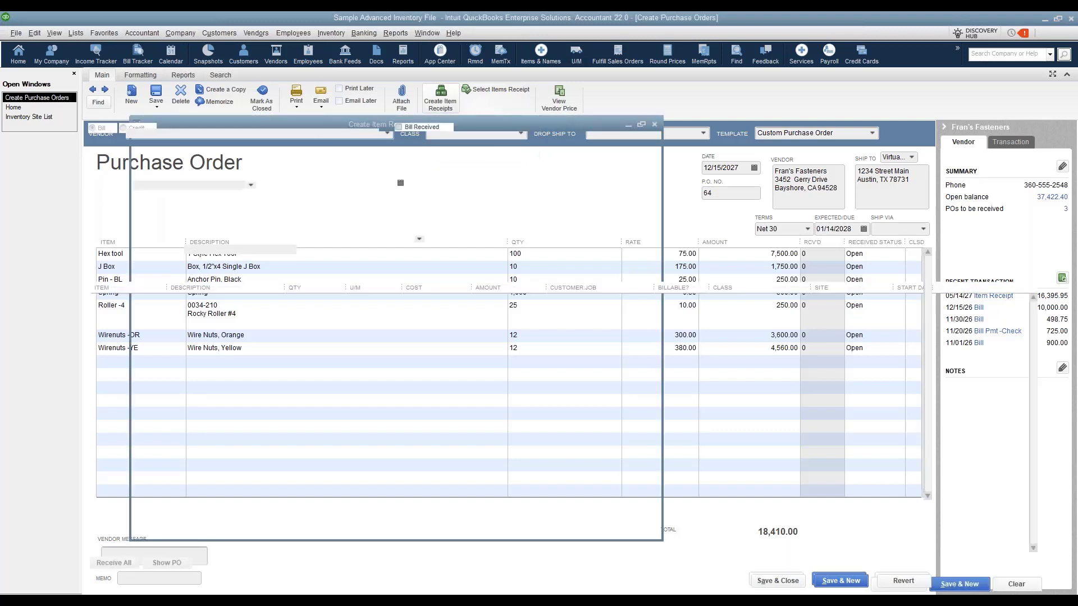
{"action": "left_click", "coordinate": [440, 97]}
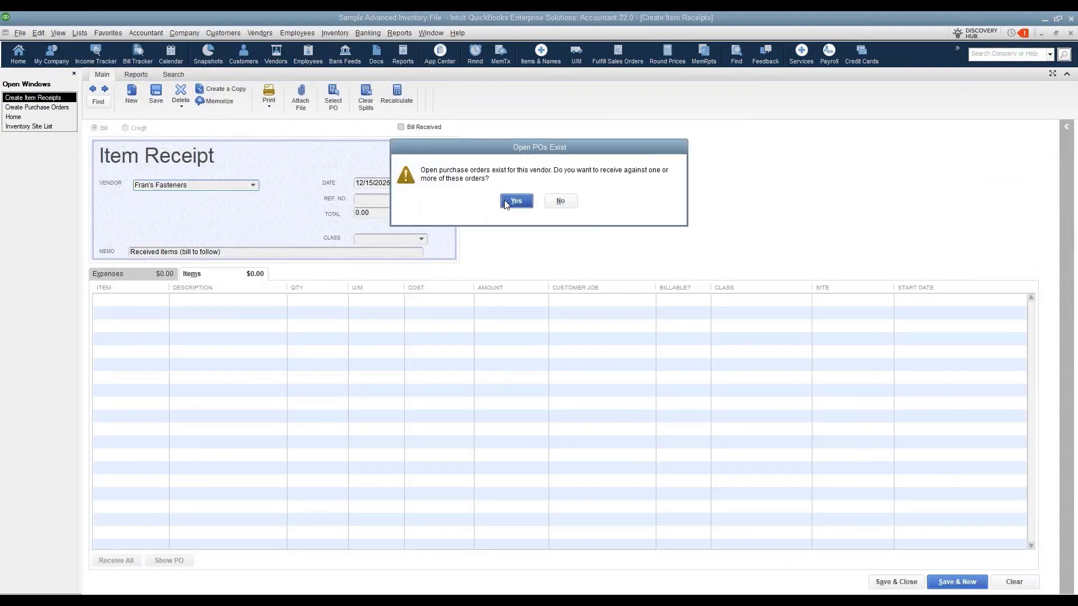
{"action": "left_click", "coordinate": [515, 201]}
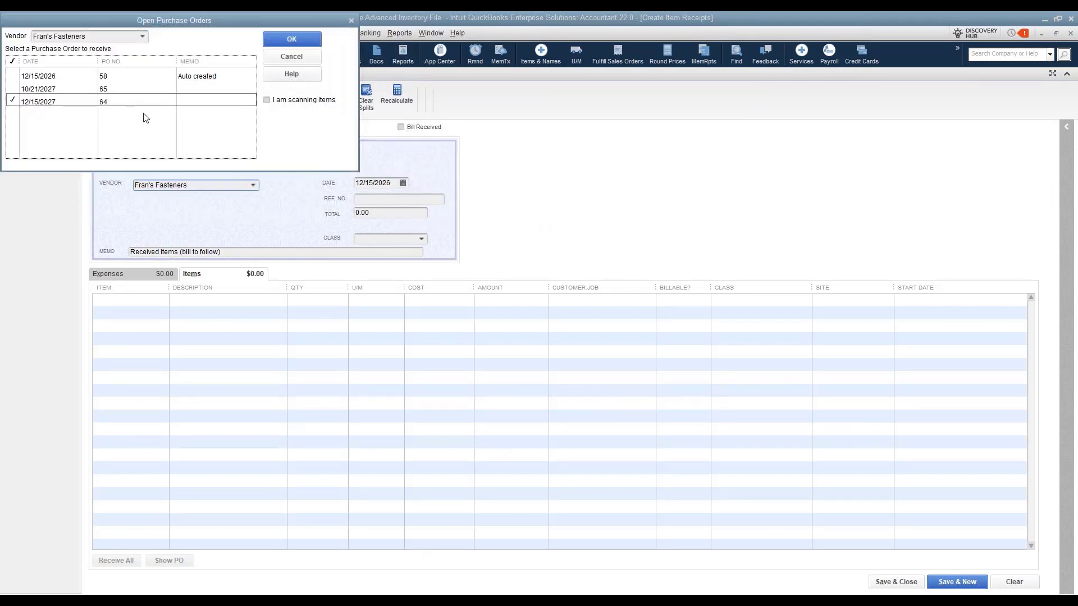
{"action": "left_click", "coordinate": [291, 38]}
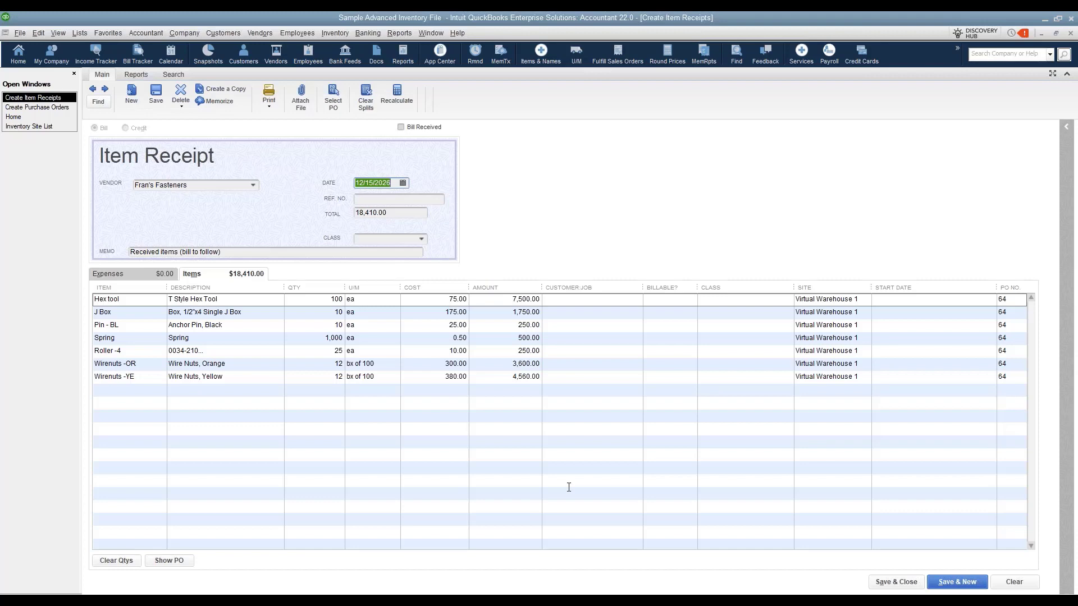
{"action": "mouse_move", "coordinate": [569, 486]}
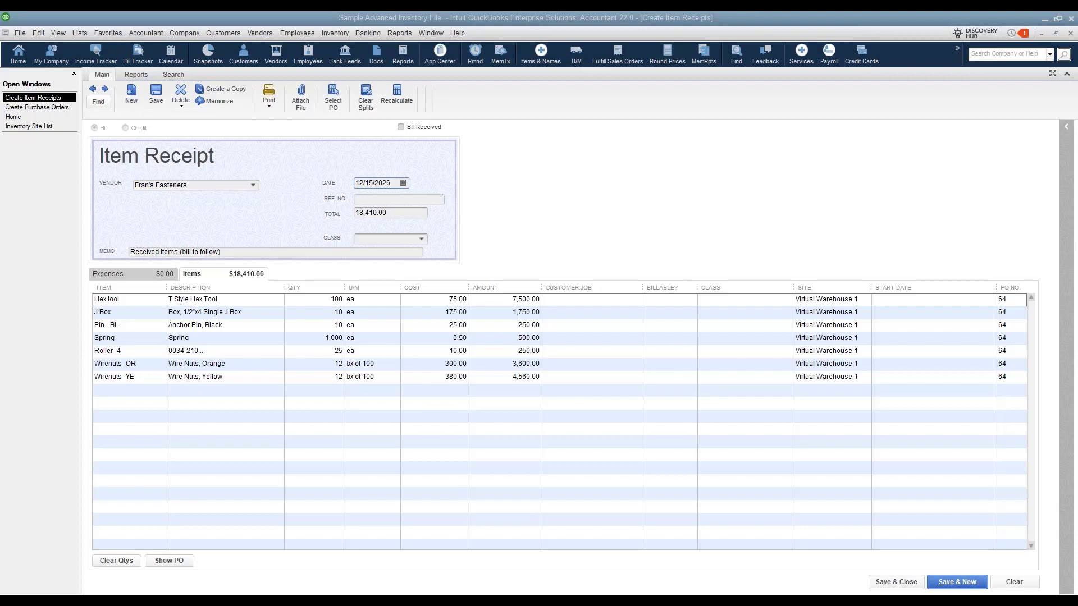
{"action": "mouse_move", "coordinate": [490, 23]}
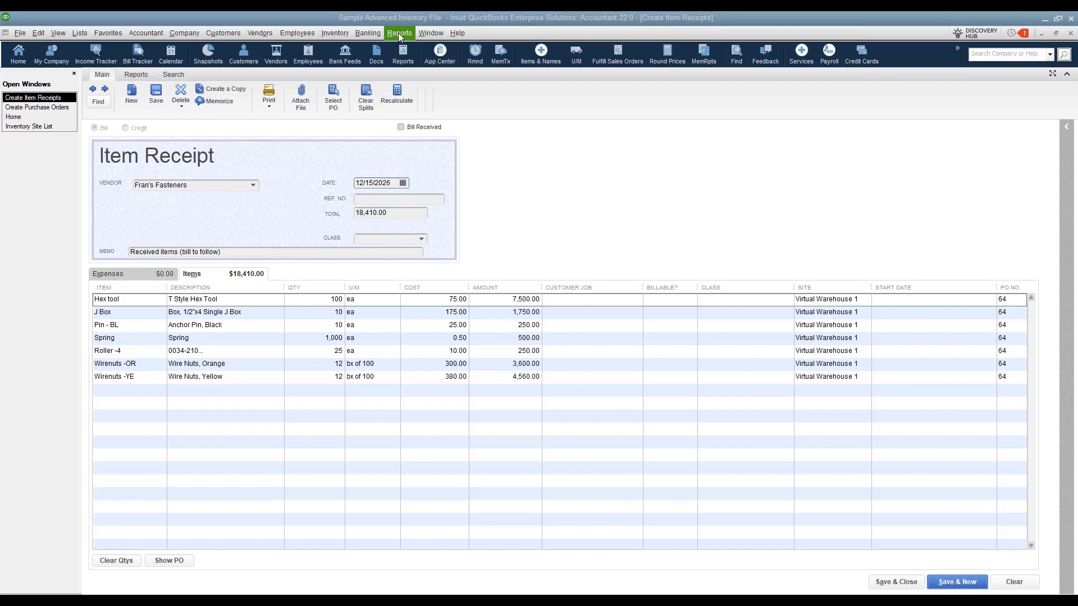
From the Reports menu, open the Quantity on Hand by Site inventory report
{"action": "left_click", "coordinate": [400, 33]}
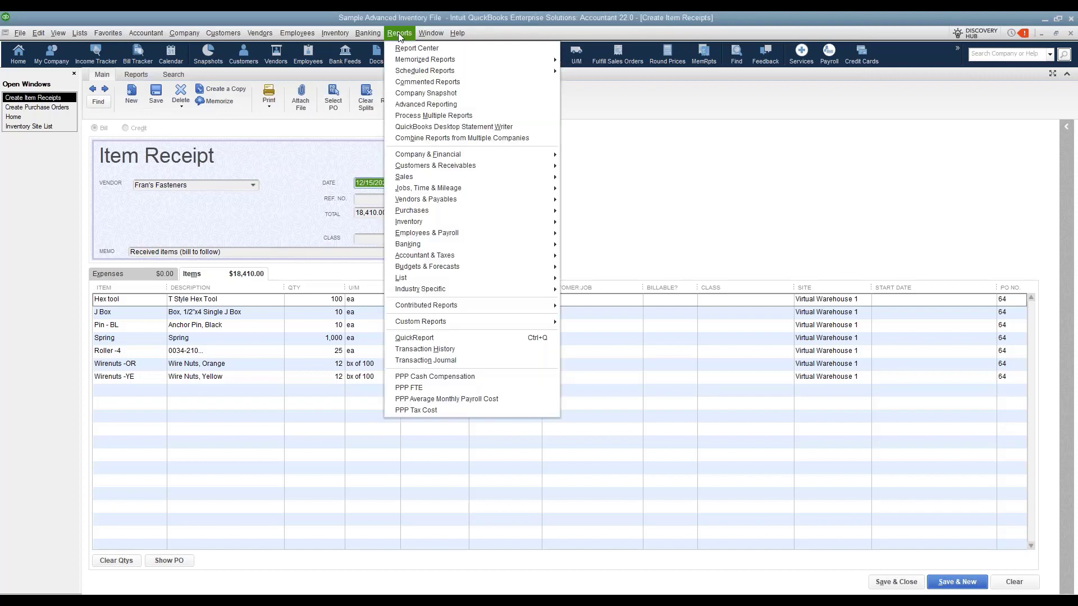
{"action": "mouse_move", "coordinate": [409, 222]}
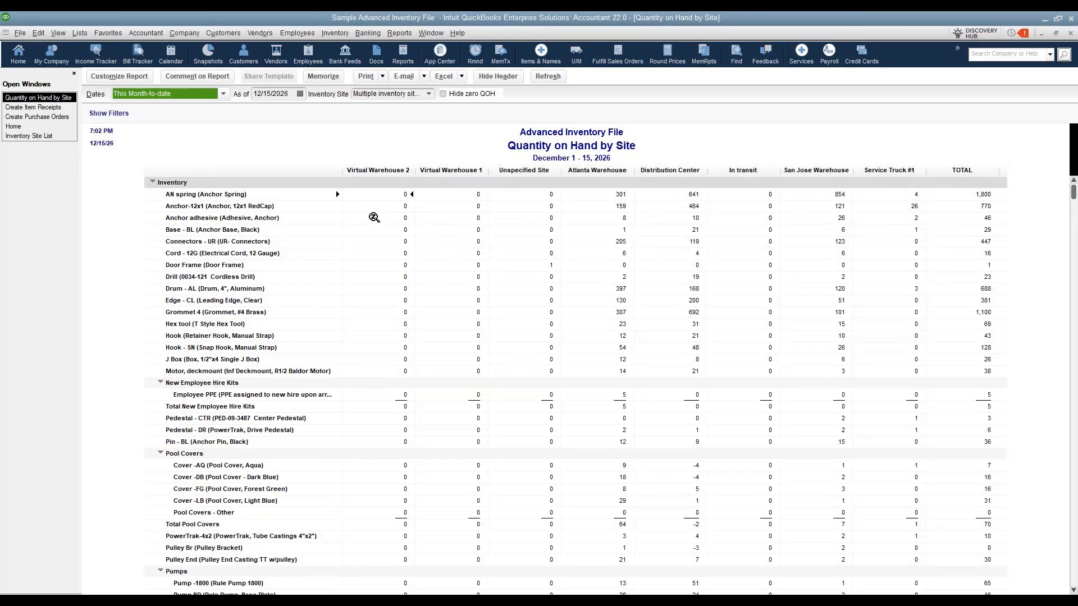
{"action": "mouse_move", "coordinate": [875, 171]}
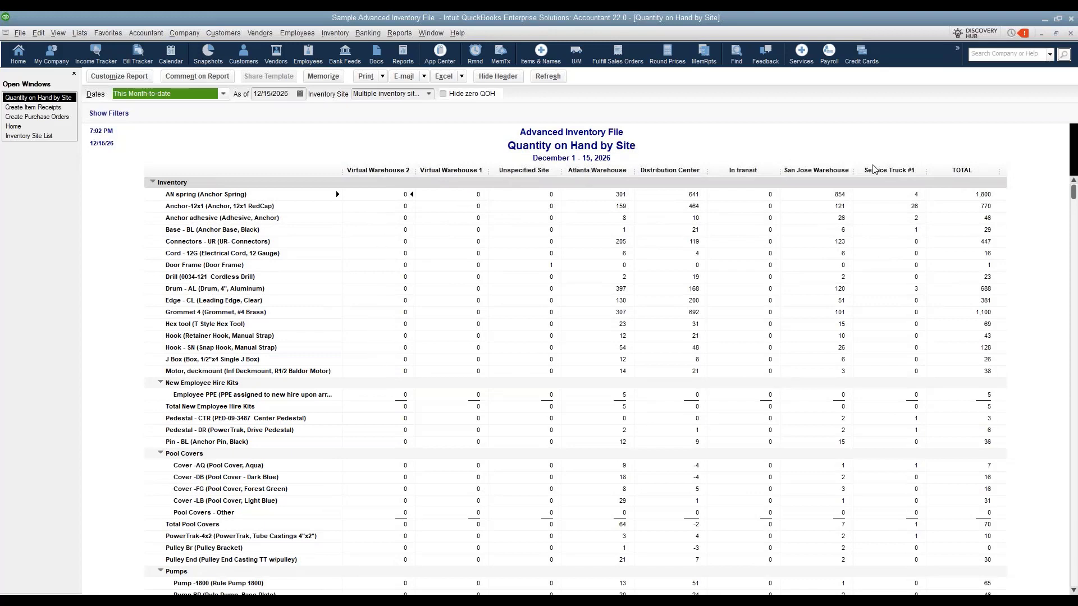
{"action": "mouse_move", "coordinate": [885, 248]}
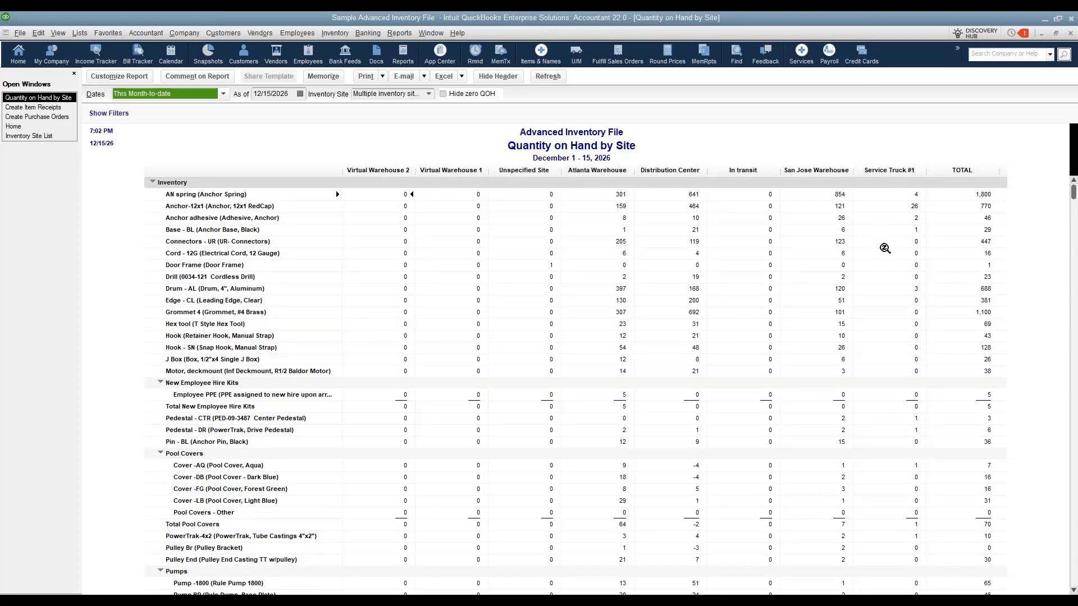
{"action": "mouse_move", "coordinate": [742, 432]}
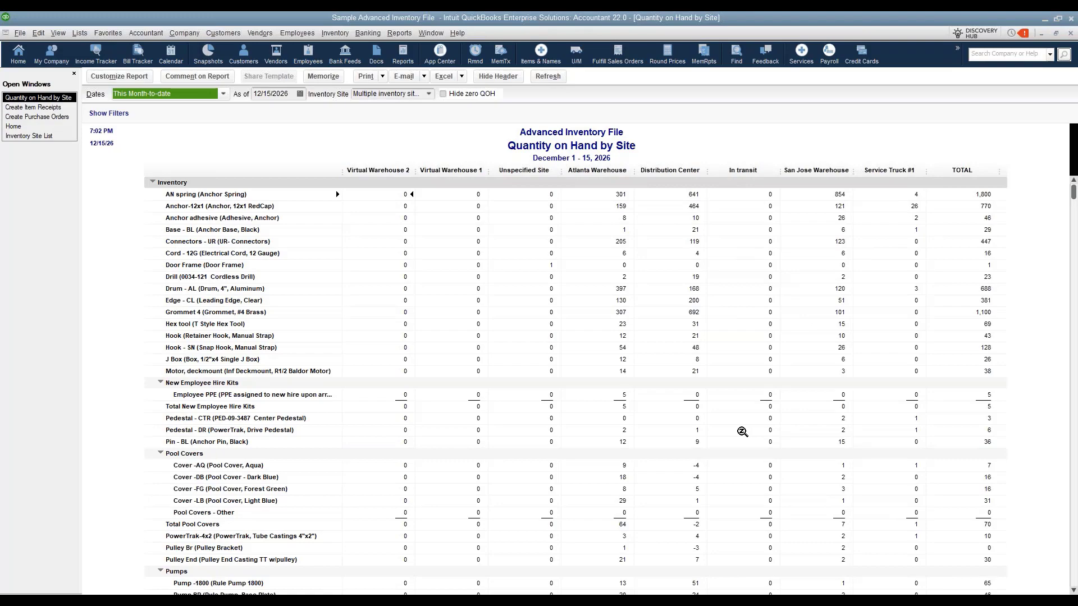
{"action": "scroll", "scroll_direction": "down", "scroll_amount": 3}
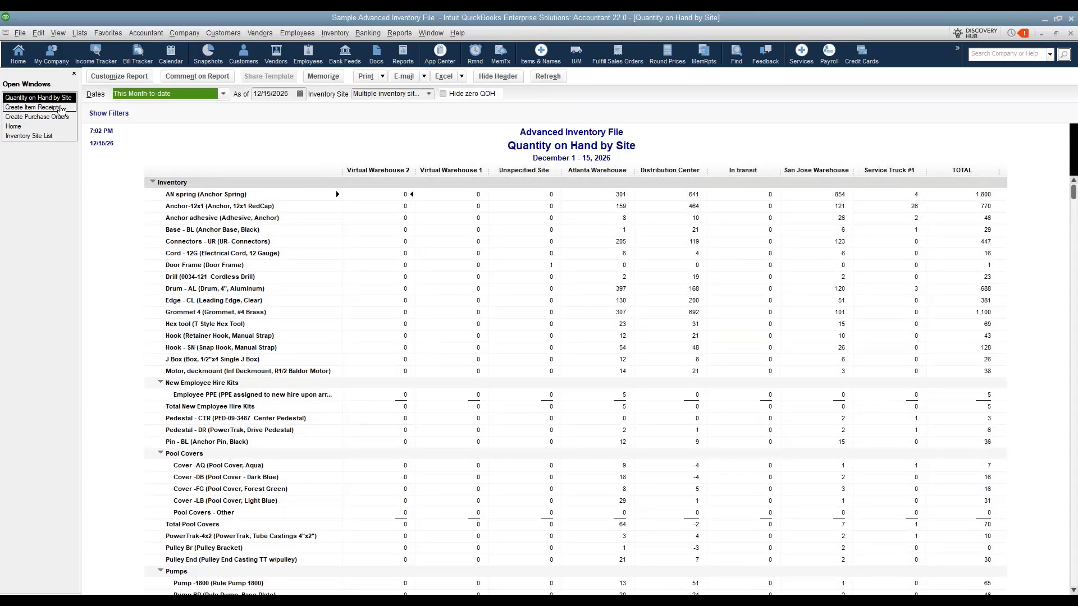
Return to the Create Item Receipts form from Open Windows
{"action": "left_click", "coordinate": [33, 106]}
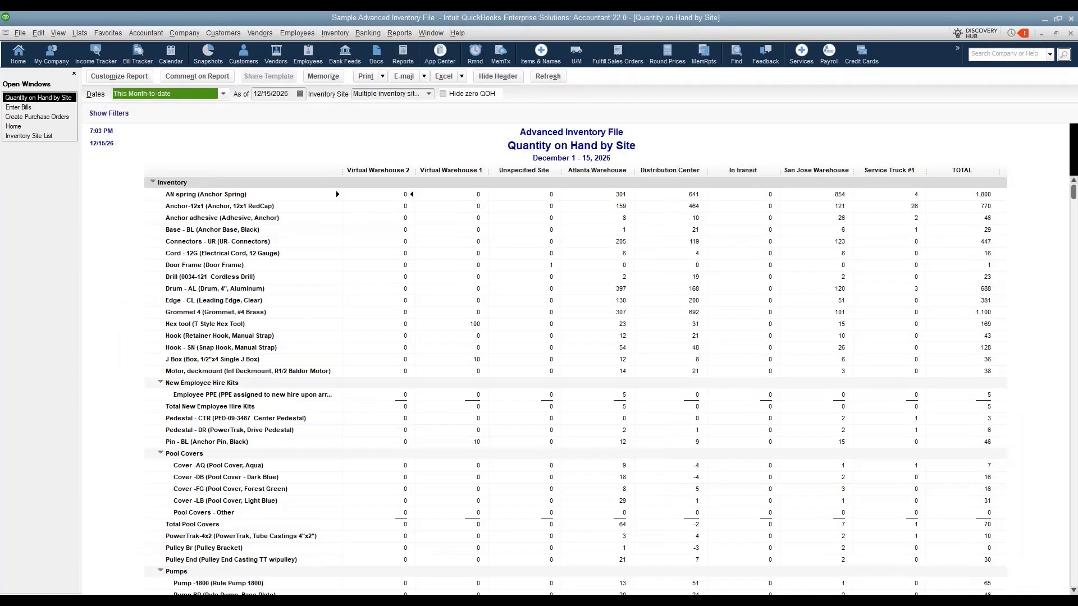
{"action": "mouse_move", "coordinate": [447, 173]}
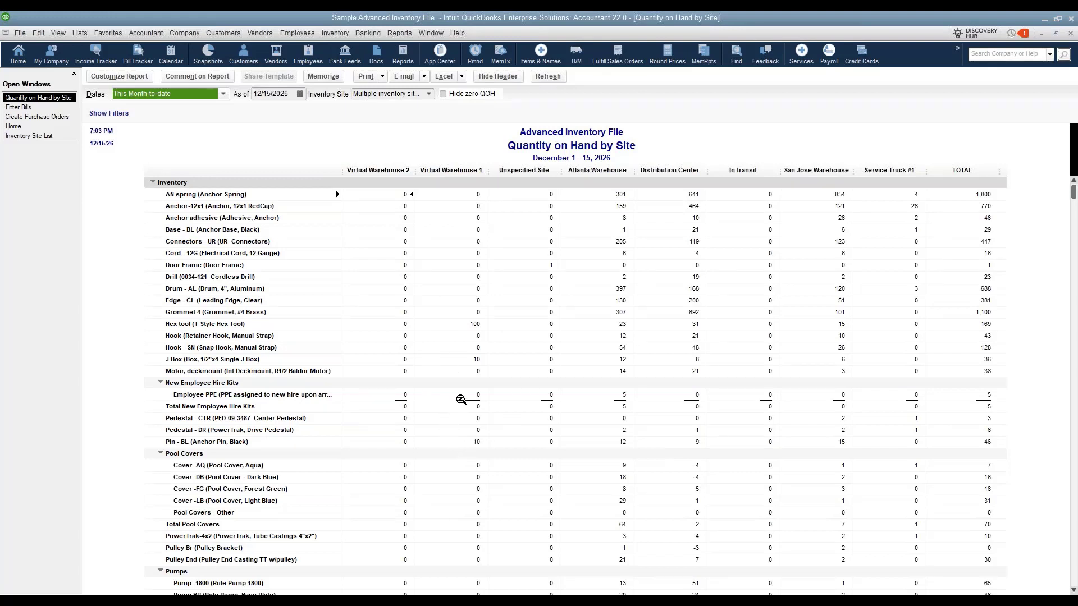
{"action": "mouse_move", "coordinate": [427, 355]}
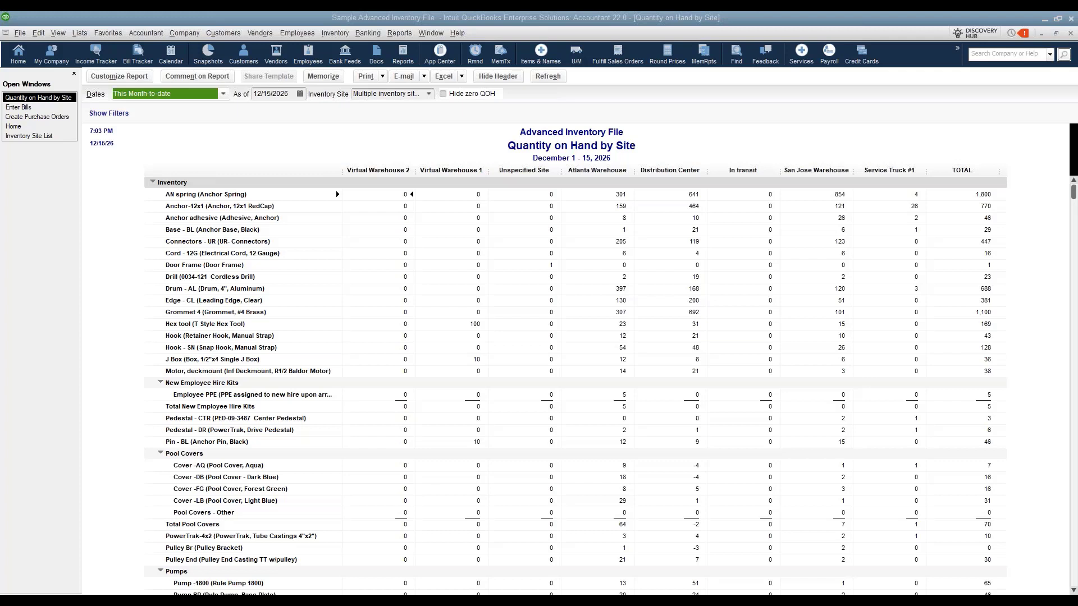
{"action": "mouse_move", "coordinate": [378, 129]}
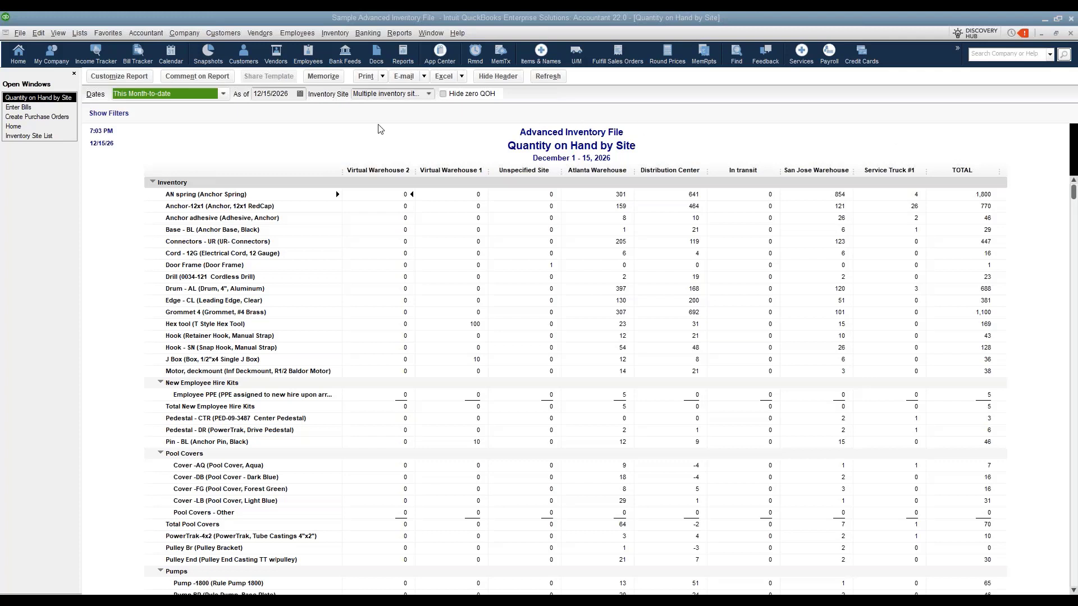
{"action": "mouse_move", "coordinate": [431, 130]}
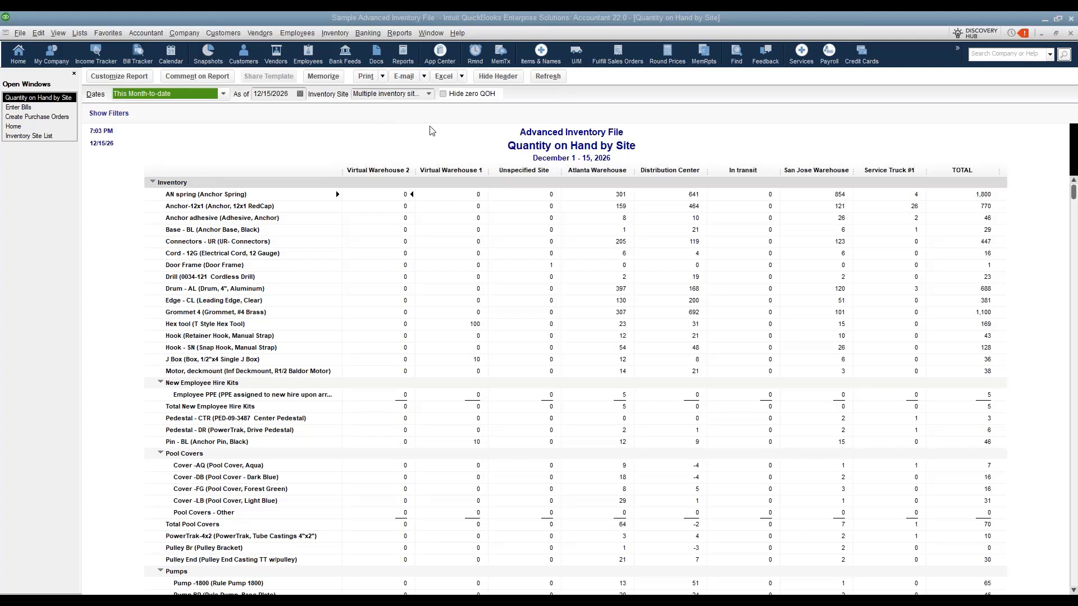
Start a Build Assembly for item 3000-UL with finished assemblies going to Atlanta Warehouse
{"action": "left_click", "coordinate": [335, 33]}
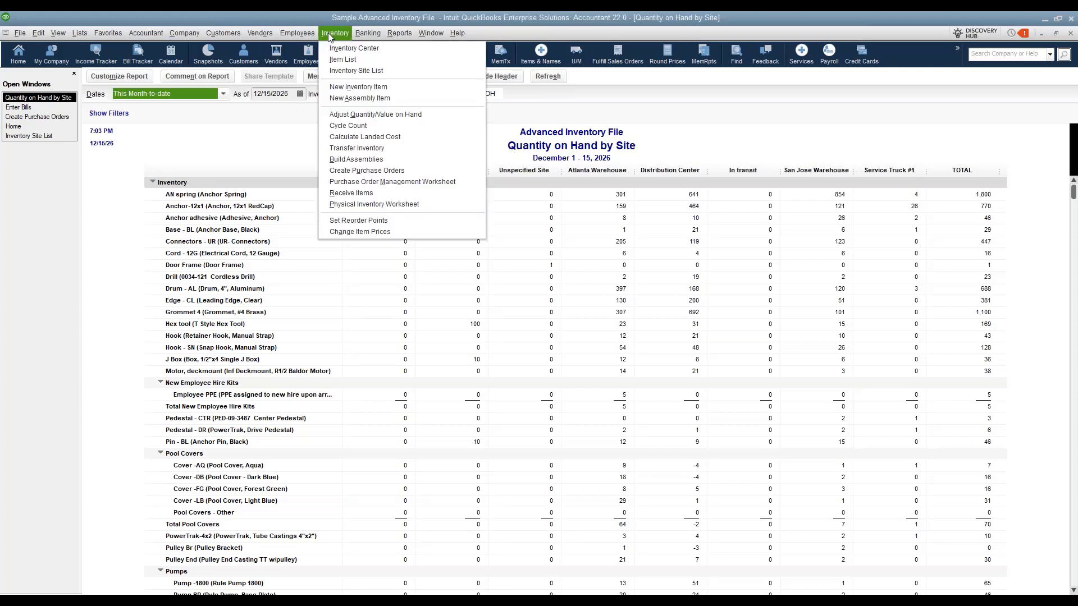
{"action": "mouse_move", "coordinate": [356, 158]}
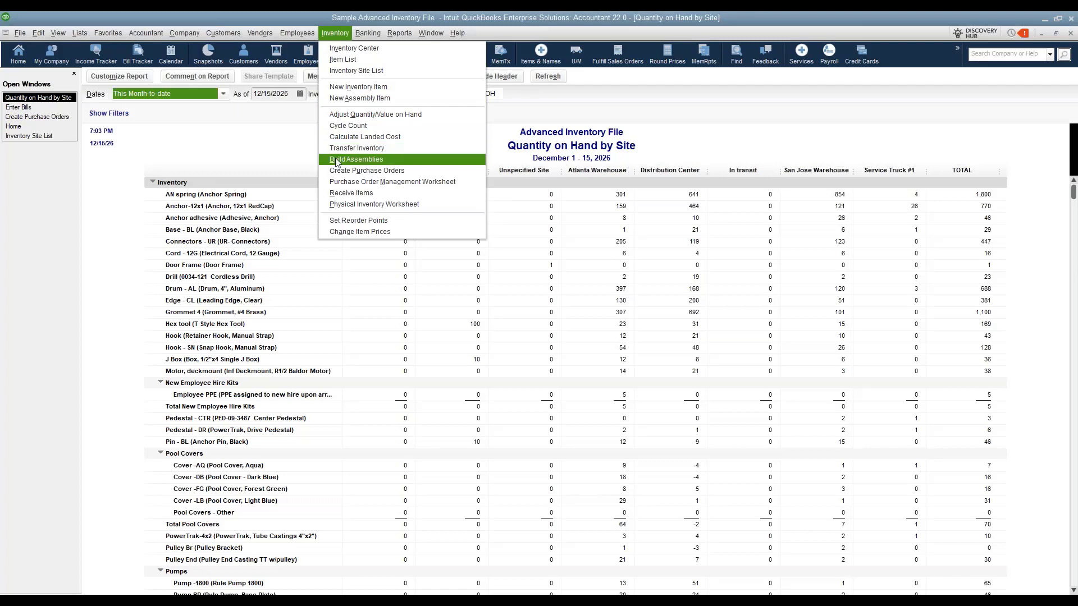
{"action": "left_click", "coordinate": [355, 158]}
{"action": "type", "text": "3000-UL"}
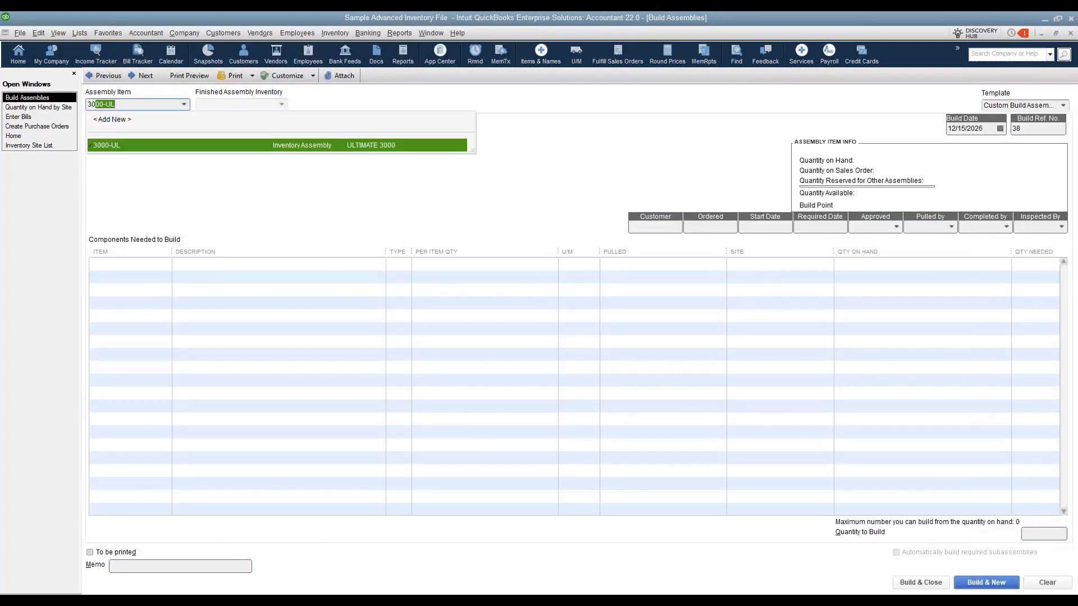
{"action": "left_click", "coordinate": [107, 144]}
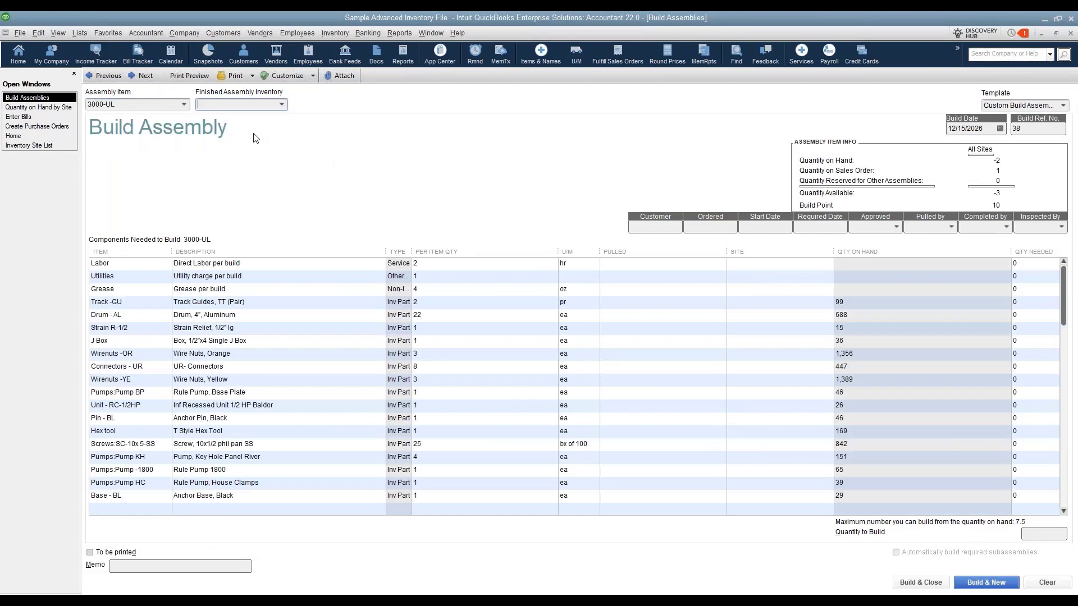
{"action": "left_click", "coordinate": [281, 105]}
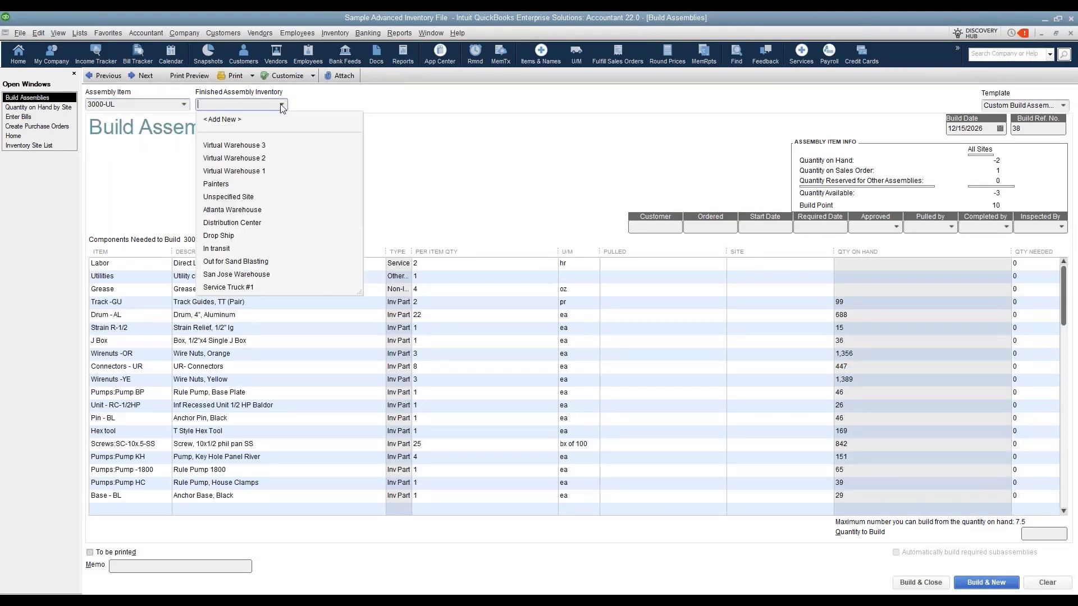
{"action": "mouse_move", "coordinate": [271, 226]}
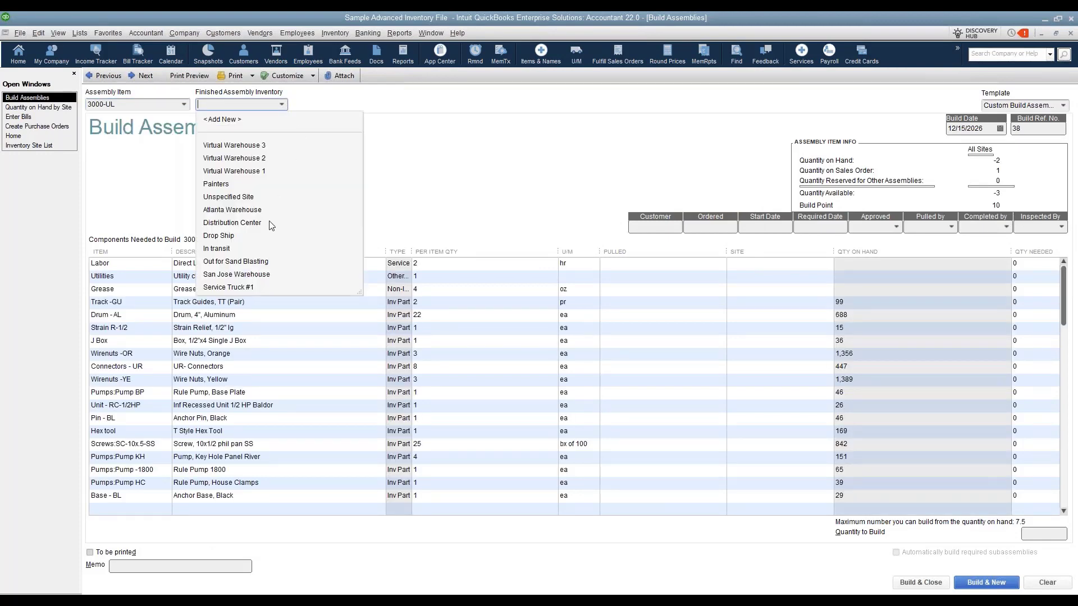
{"action": "left_click", "coordinate": [233, 210]}
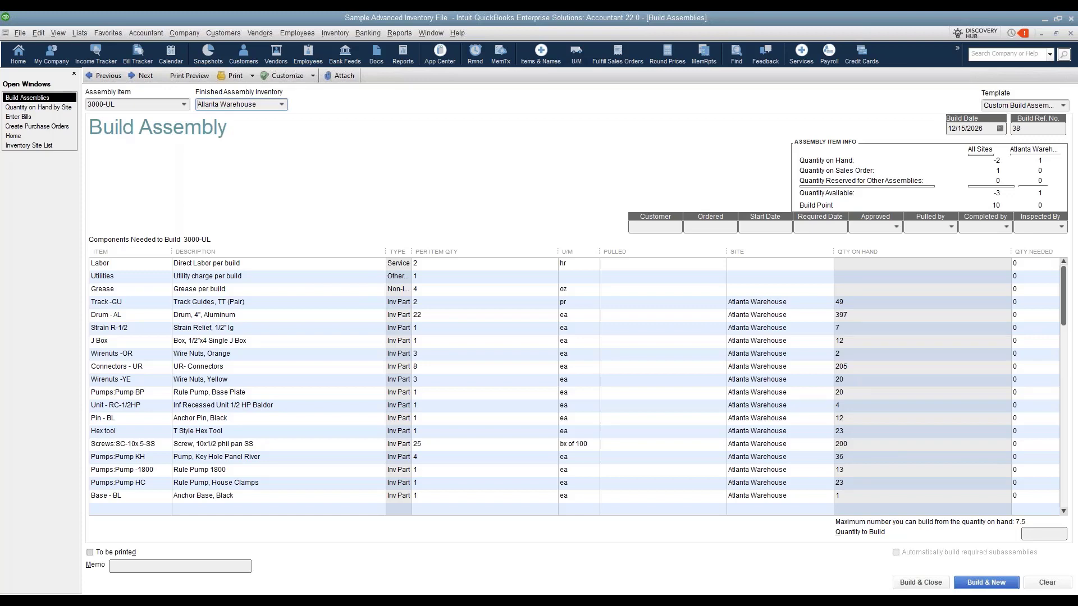
{"action": "mouse_move", "coordinate": [293, 115]}
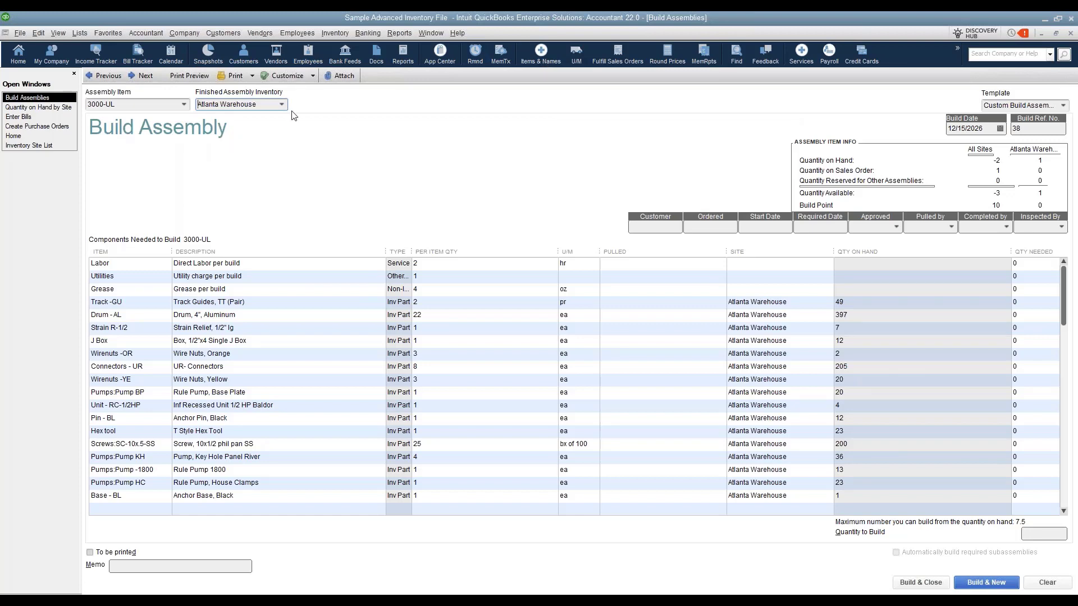
{"action": "mouse_move", "coordinate": [250, 152]}
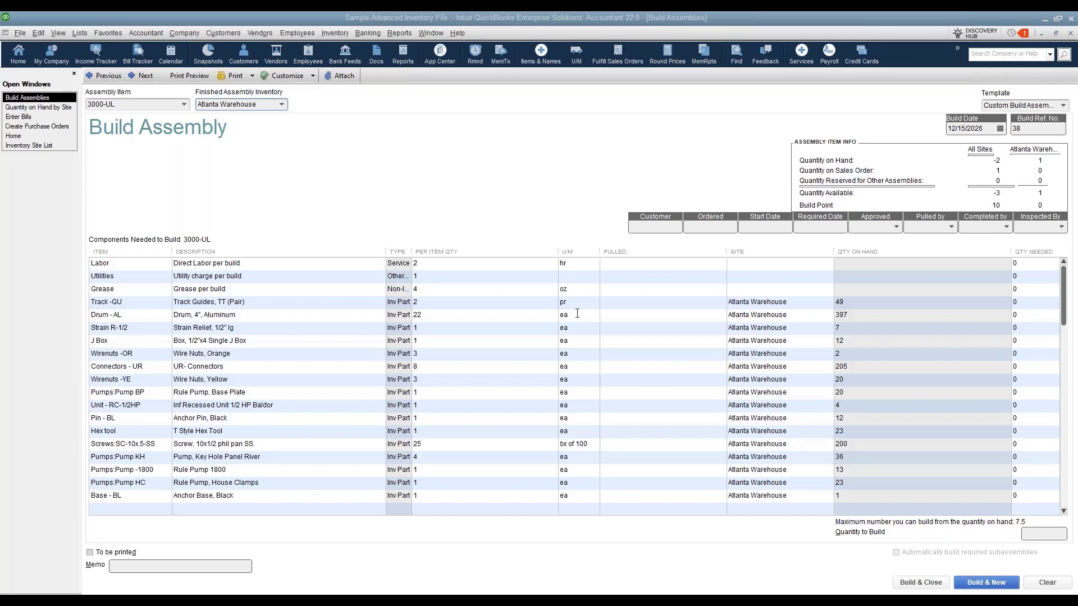
Set the Wirenuts -OR component line to draw from Virtual Warehouse 1
{"action": "left_click", "coordinate": [111, 354]}
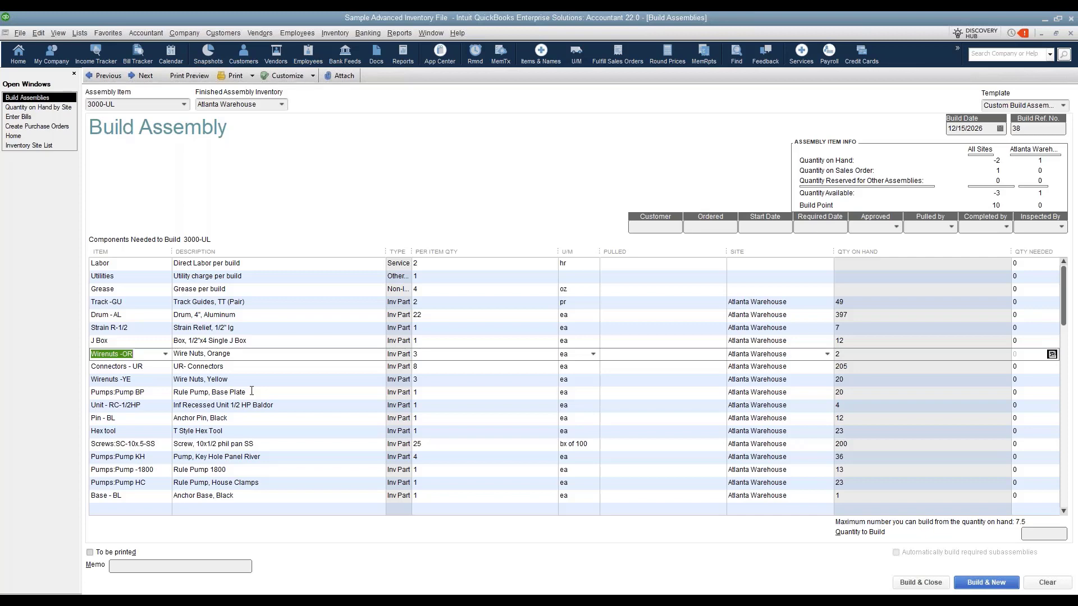
{"action": "mouse_move", "coordinate": [829, 358]}
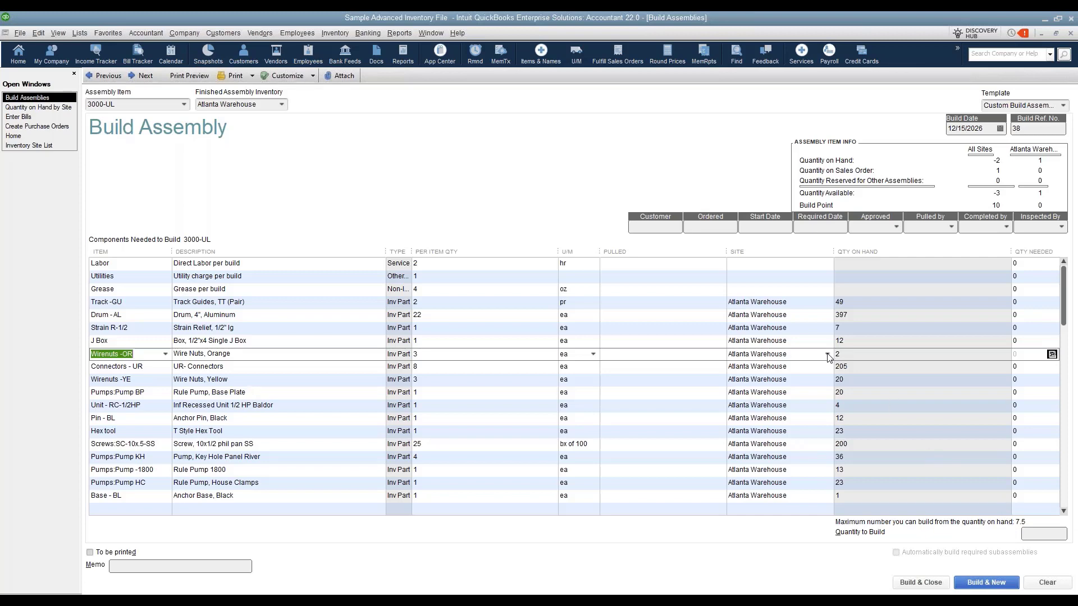
{"action": "left_click", "coordinate": [823, 354]}
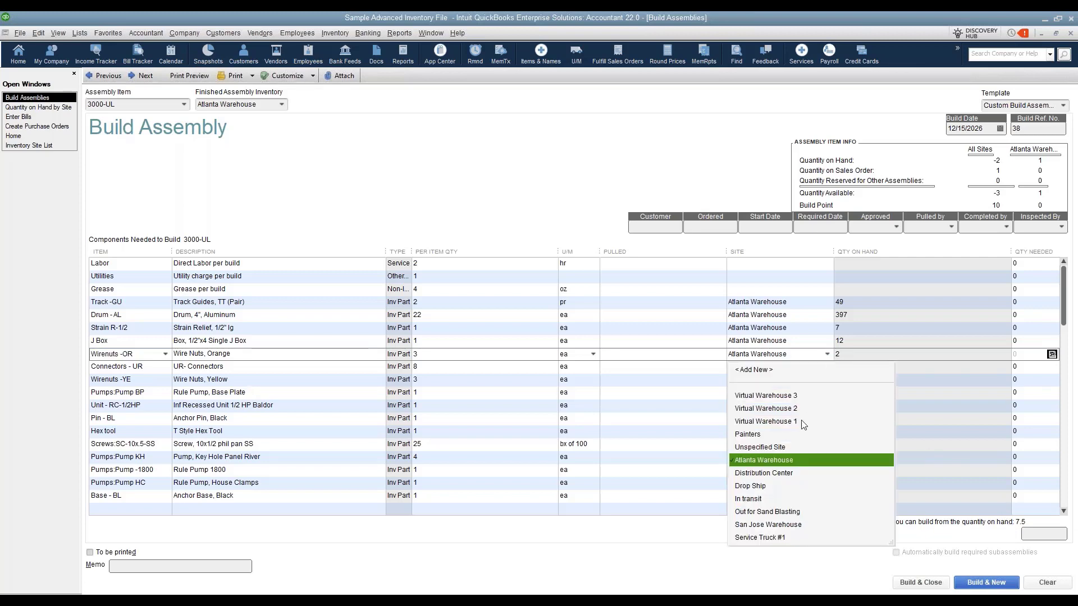
{"action": "left_click", "coordinate": [764, 421]}
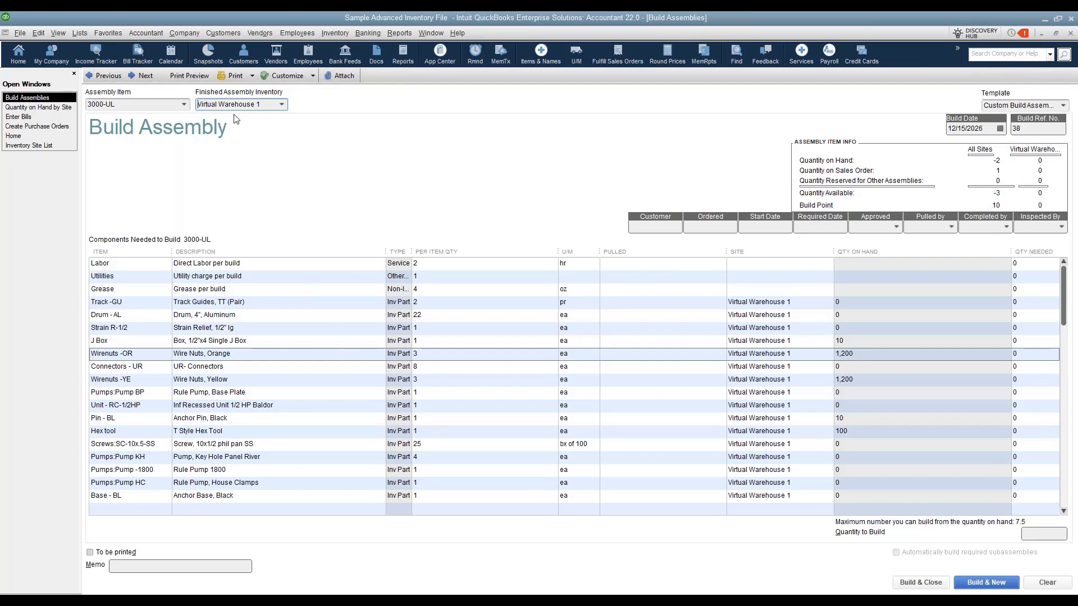
{"action": "mouse_move", "coordinate": [249, 118]}
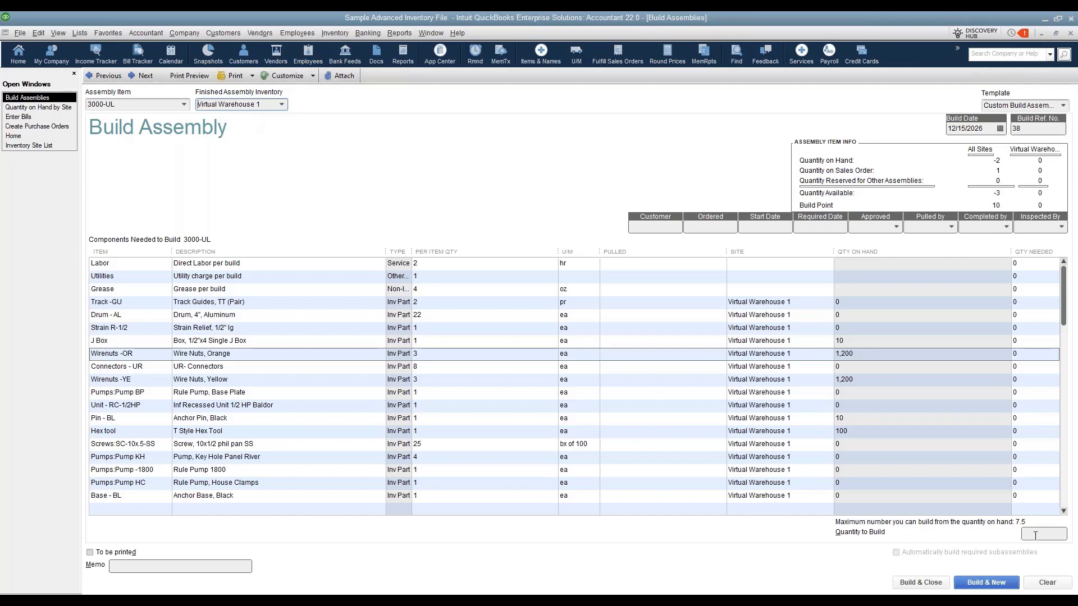
Build 1 unit at Atlanta Warehouse and acknowledge the negative quantity warning
{"action": "left_click", "coordinate": [282, 103]}
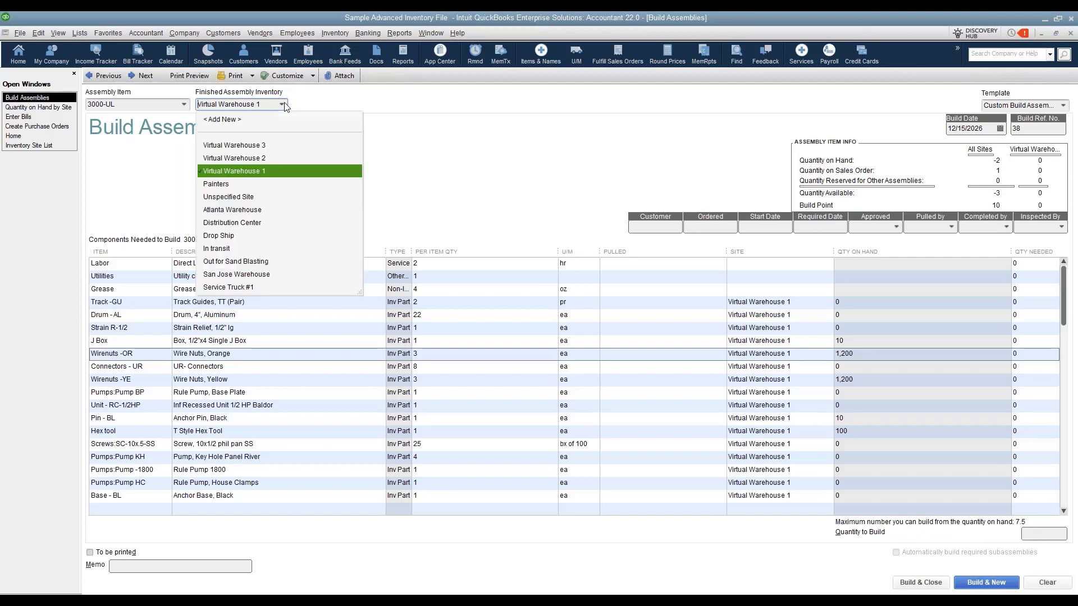
{"action": "mouse_move", "coordinate": [543, 210]}
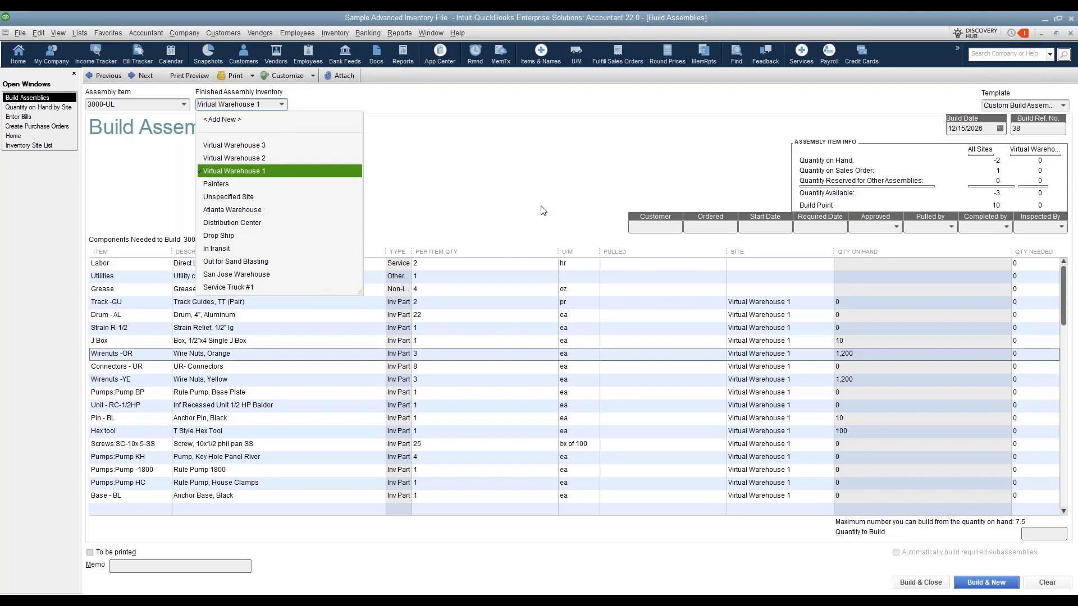
{"action": "left_click", "coordinate": [231, 210]}
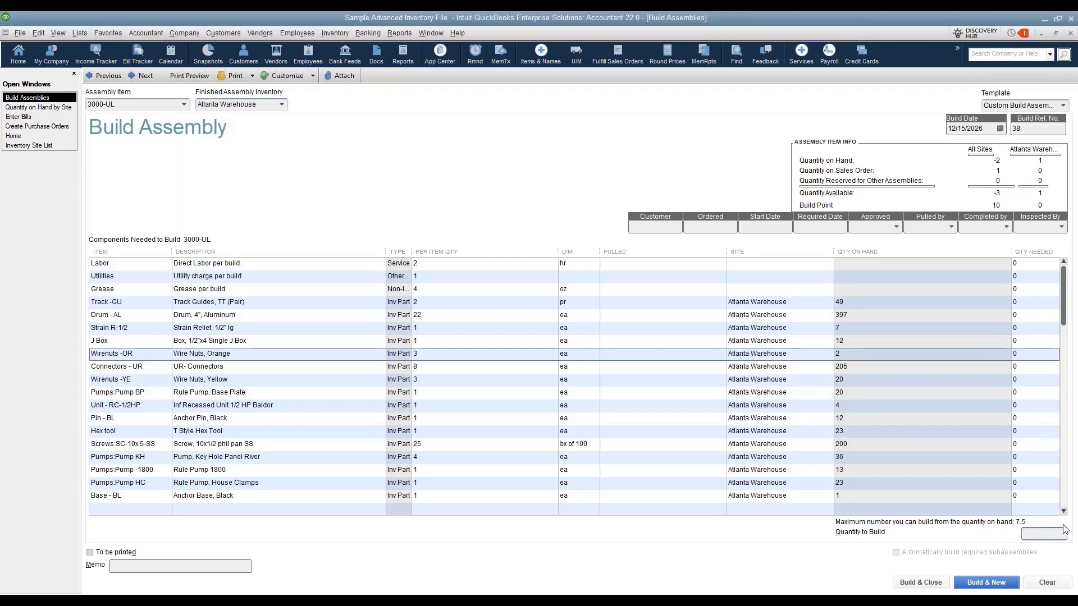
{"action": "type", "text": "1"}
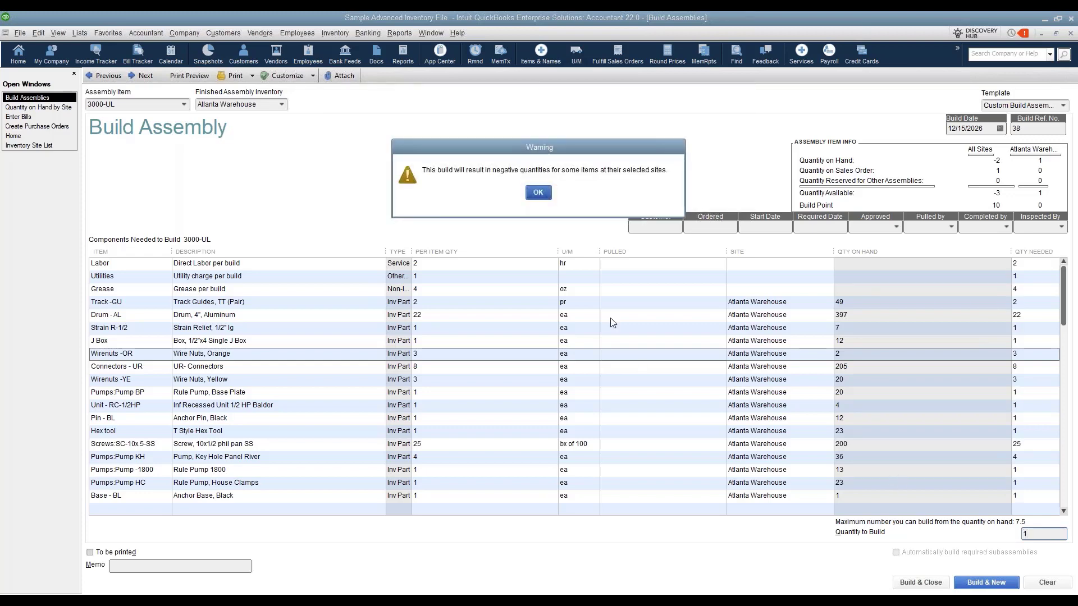
{"action": "left_click", "coordinate": [538, 192]}
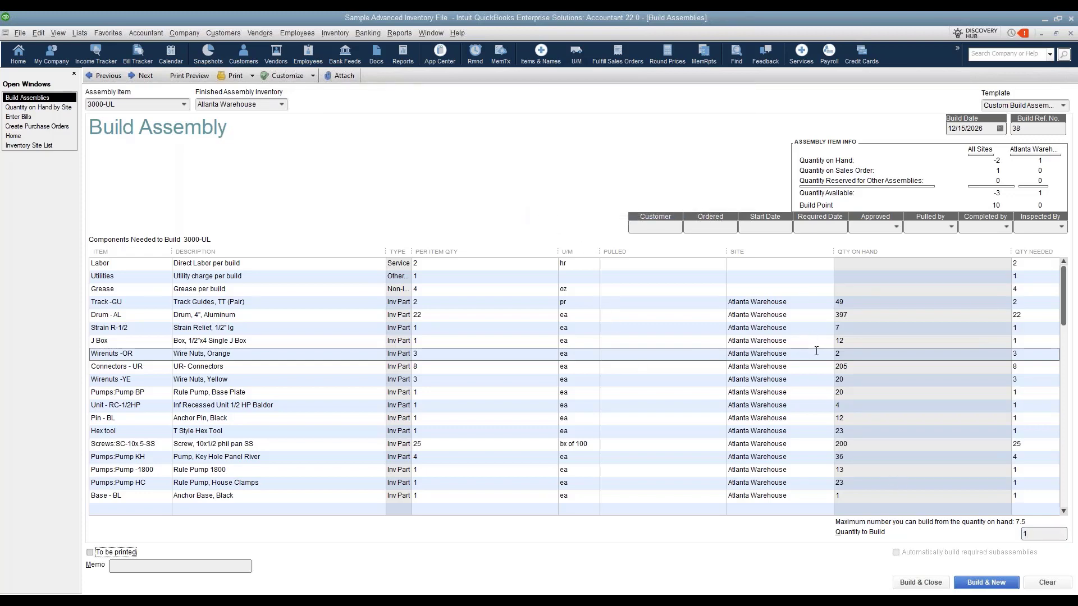
Change the site of the Wirenuts -OR component line
{"action": "left_click", "coordinate": [756, 354]}
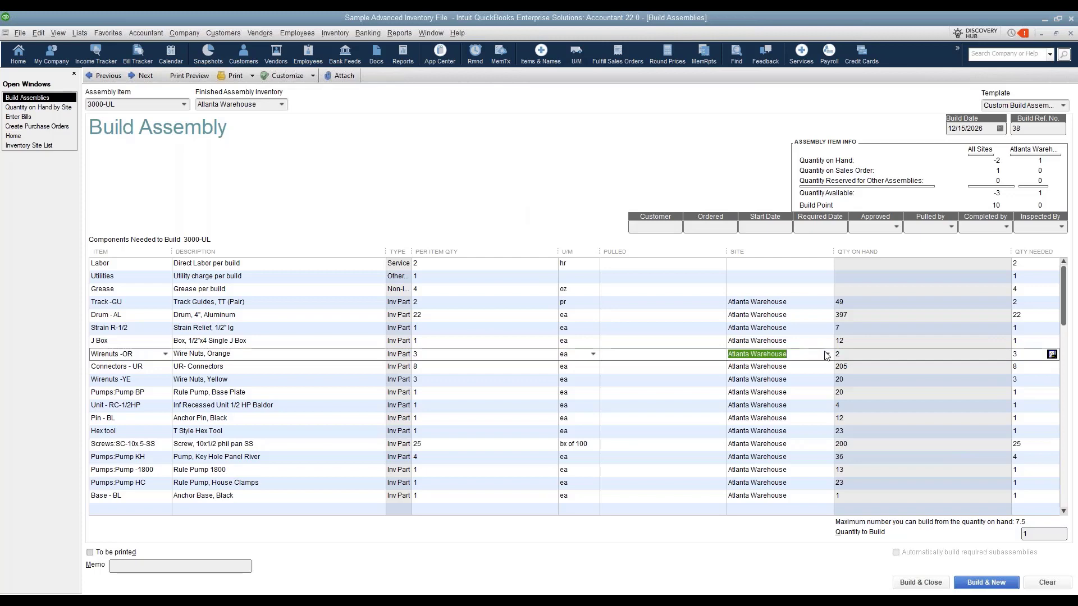
{"action": "left_click", "coordinate": [798, 353]}
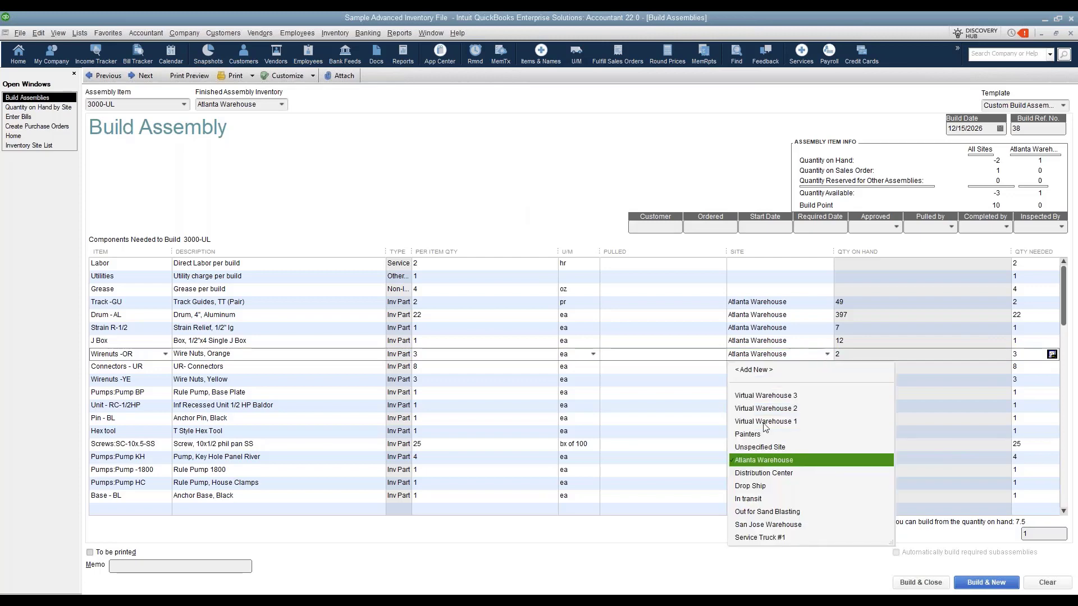
{"action": "left_click", "coordinate": [765, 421]}
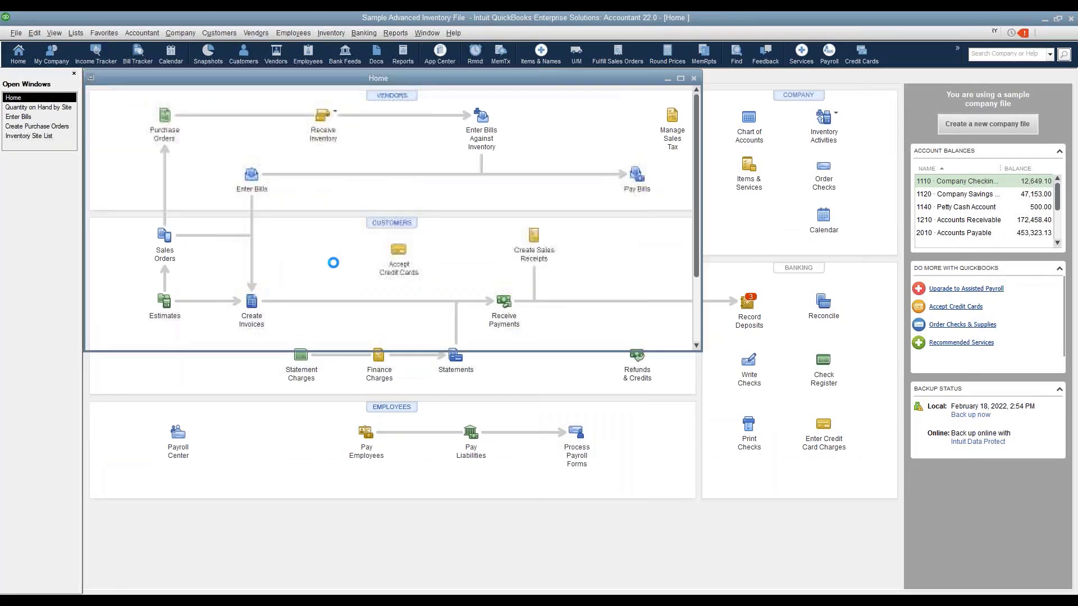
Create a new invoice with a Wirenuts -OR line and show its site choices
{"action": "left_click", "coordinate": [251, 308]}
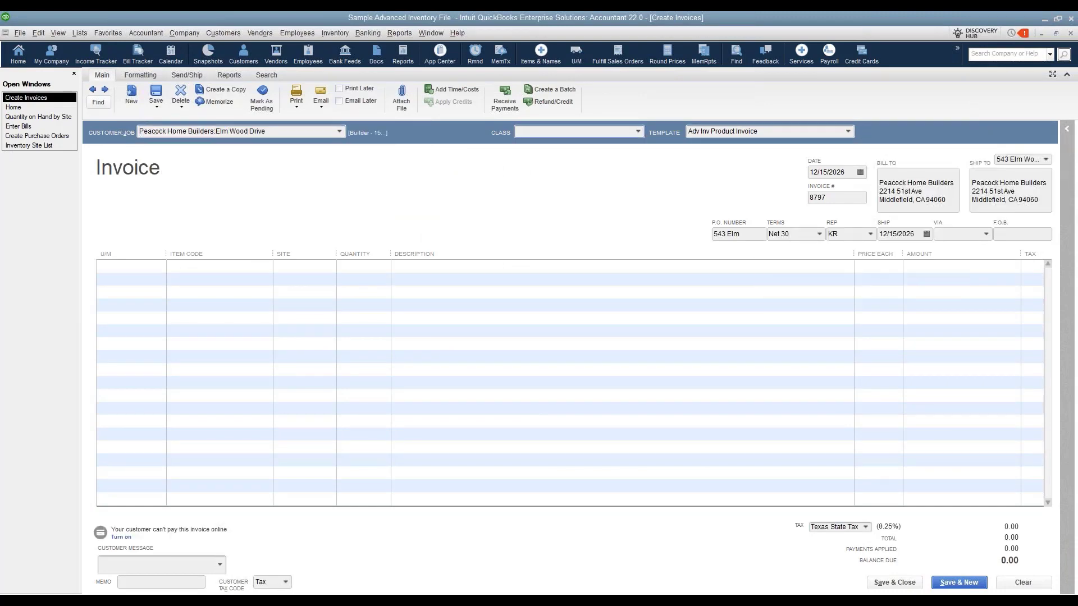
{"action": "left_click", "coordinate": [576, 132]}
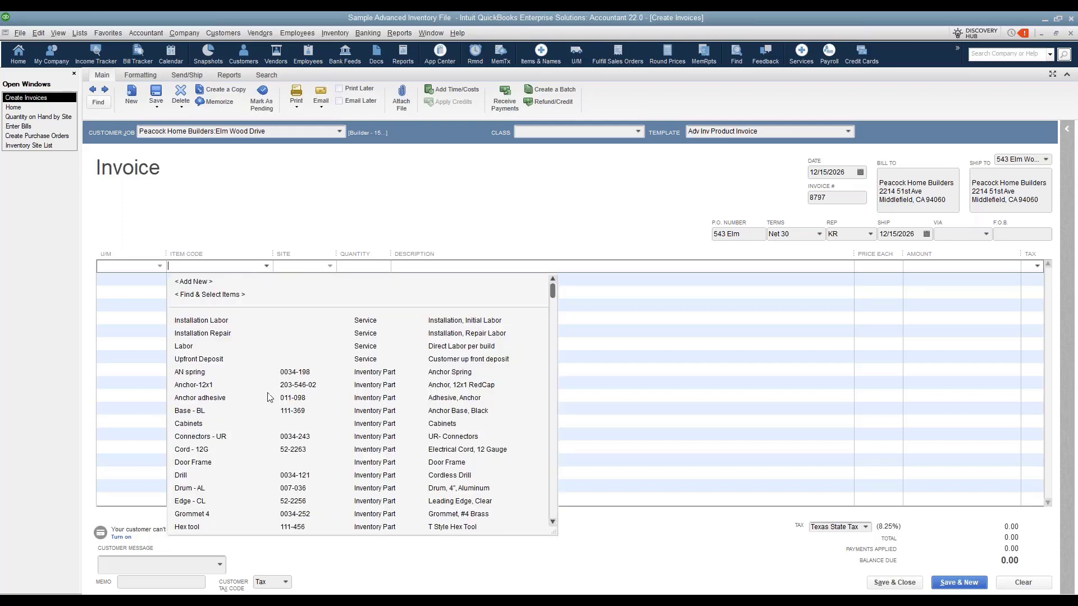
{"action": "scroll", "scroll_direction": "down", "scroll_amount": 3}
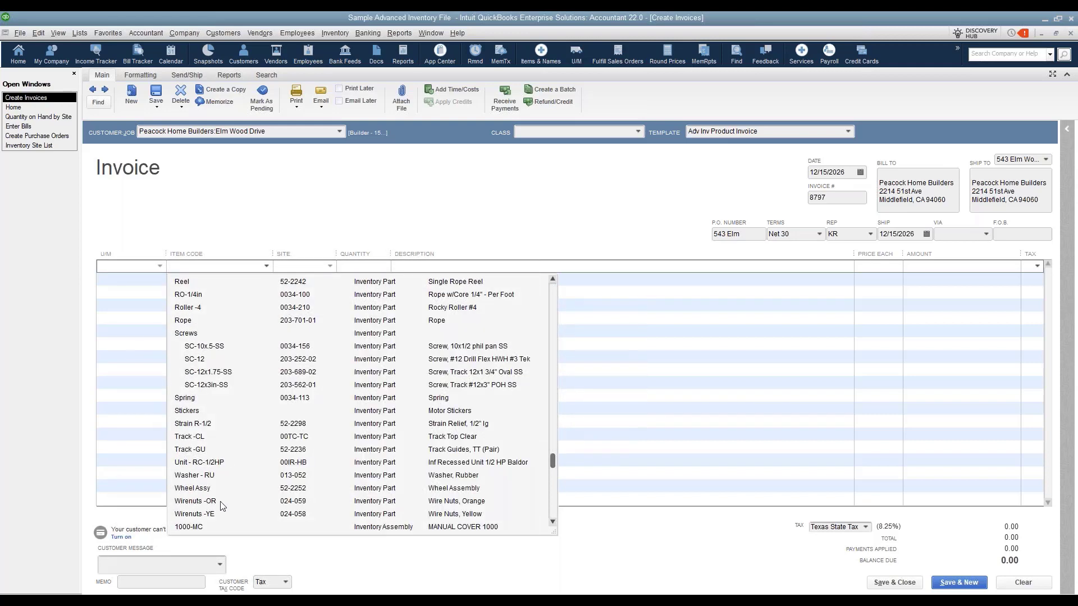
{"action": "left_click", "coordinate": [196, 501]}
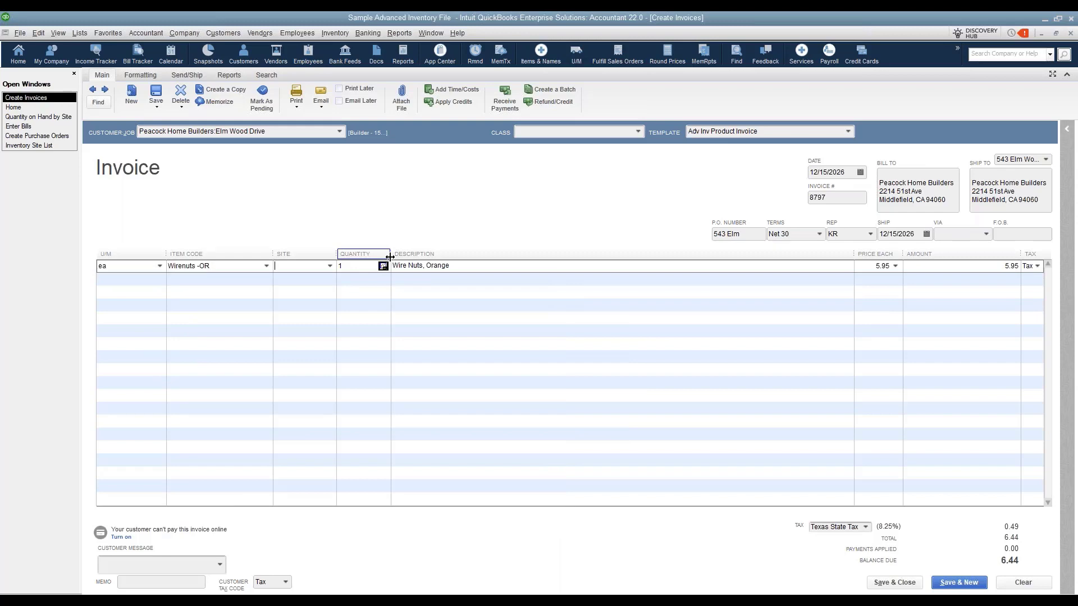
{"action": "left_click", "coordinate": [329, 267]}
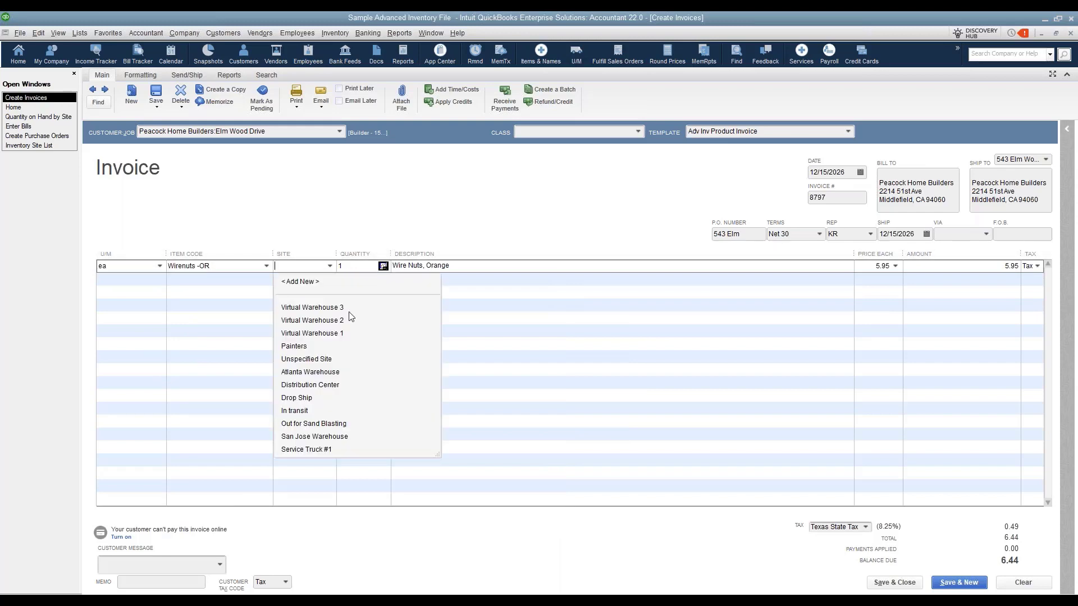
{"action": "mouse_move", "coordinate": [314, 339]}
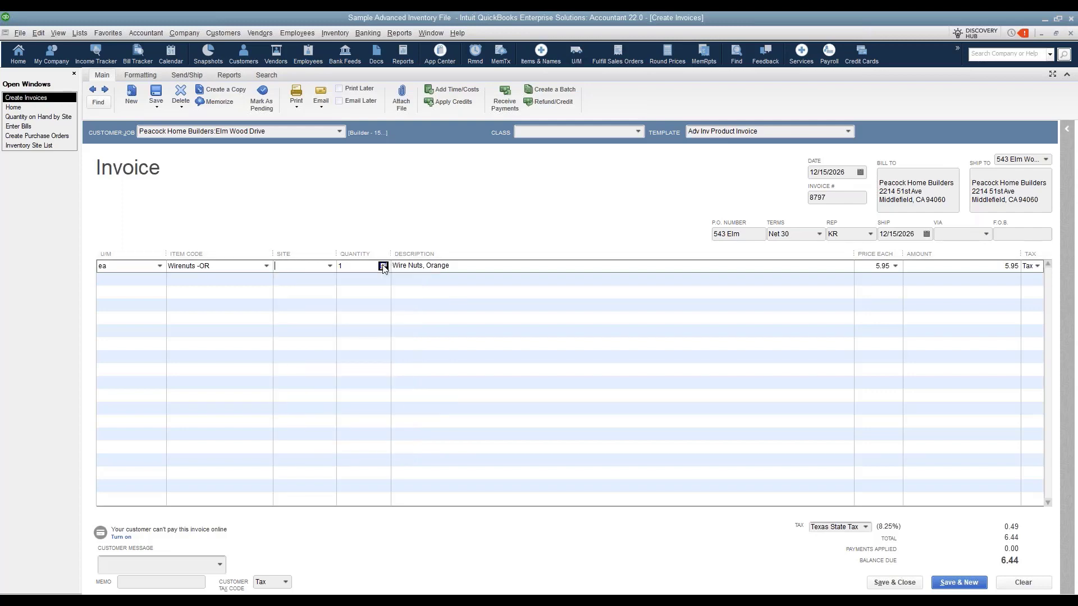
{"action": "left_click", "coordinate": [383, 266]}
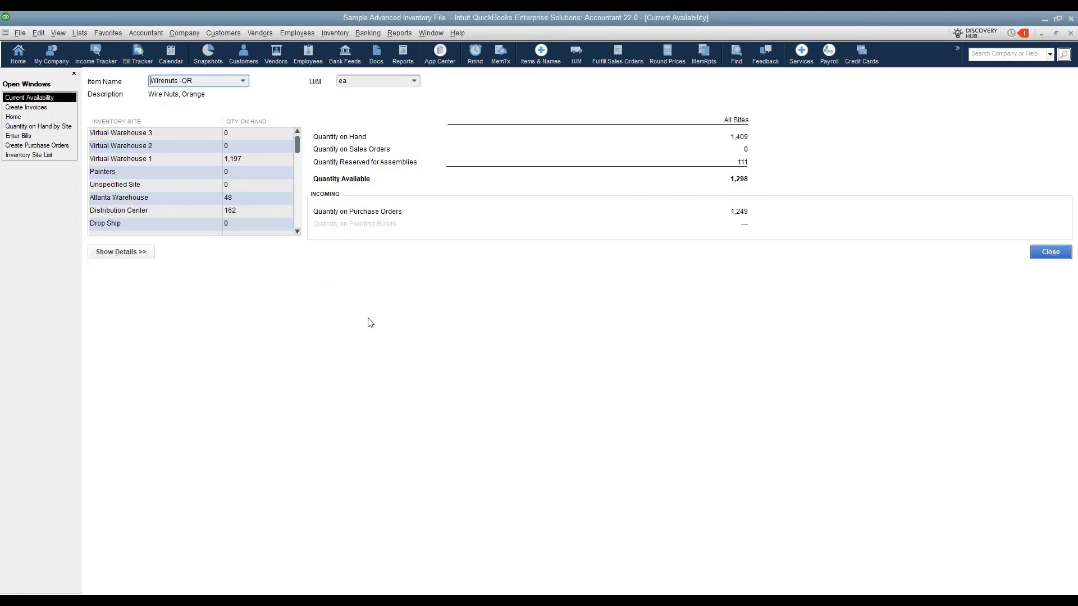
{"action": "mouse_move", "coordinate": [151, 171]}
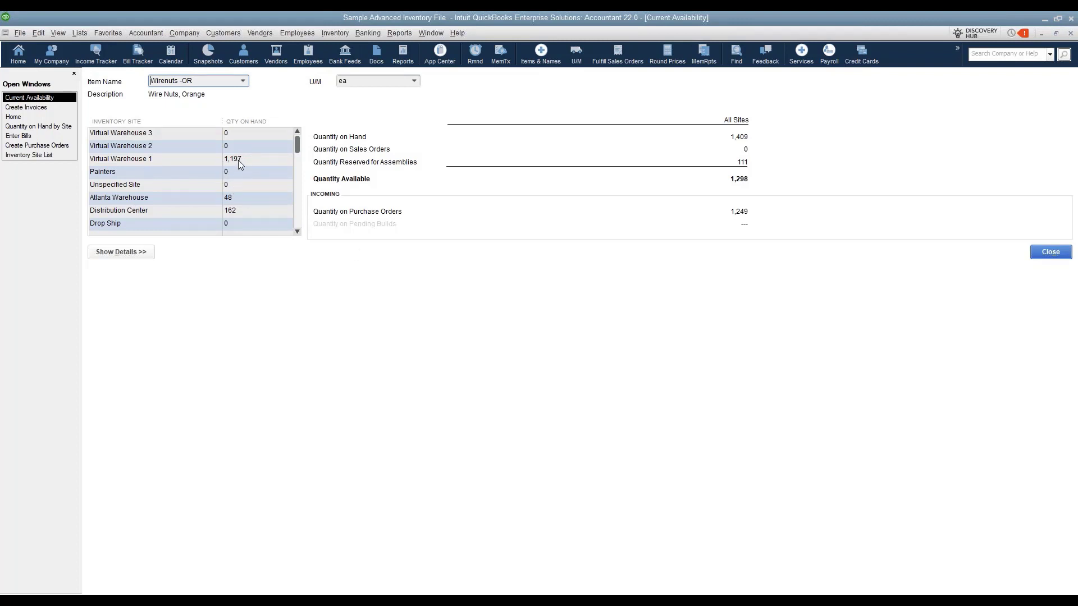
{"action": "mouse_move", "coordinate": [328, 302]}
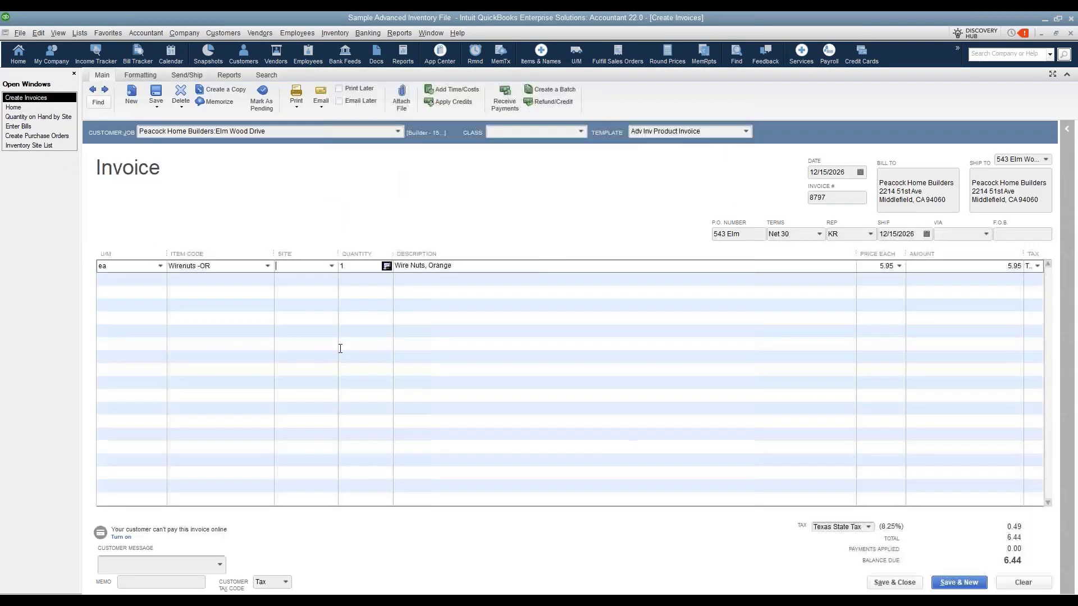
Pull the first Wirenuts -OR line from Virtual Warehouse 1 and add a second Wirenuts -OR line
{"action": "left_click", "coordinate": [330, 266]}
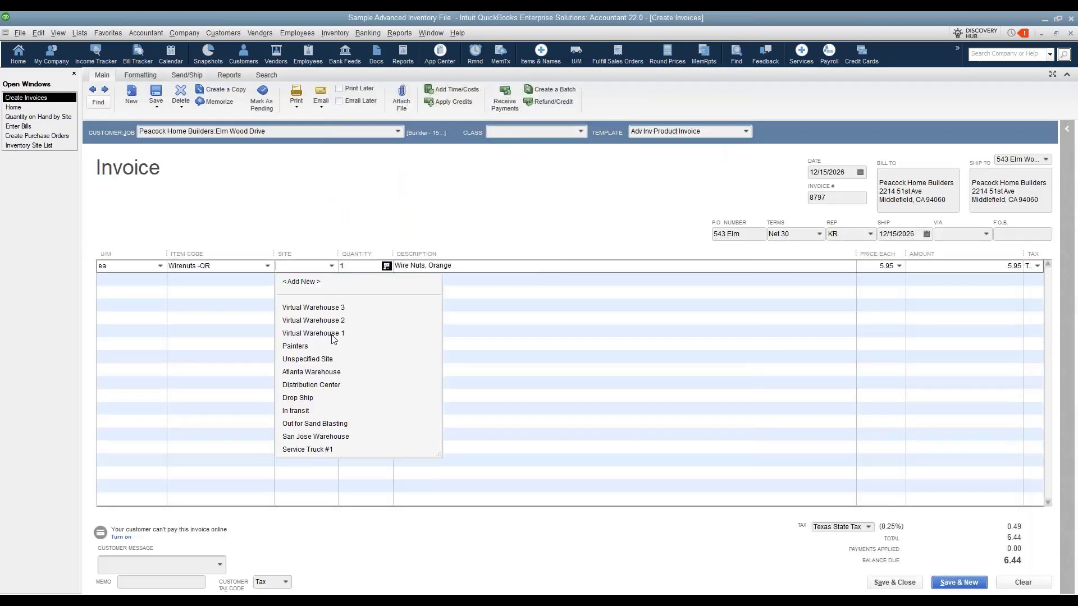
{"action": "left_click", "coordinate": [313, 334]}
{"action": "type", "text": "Wire"}
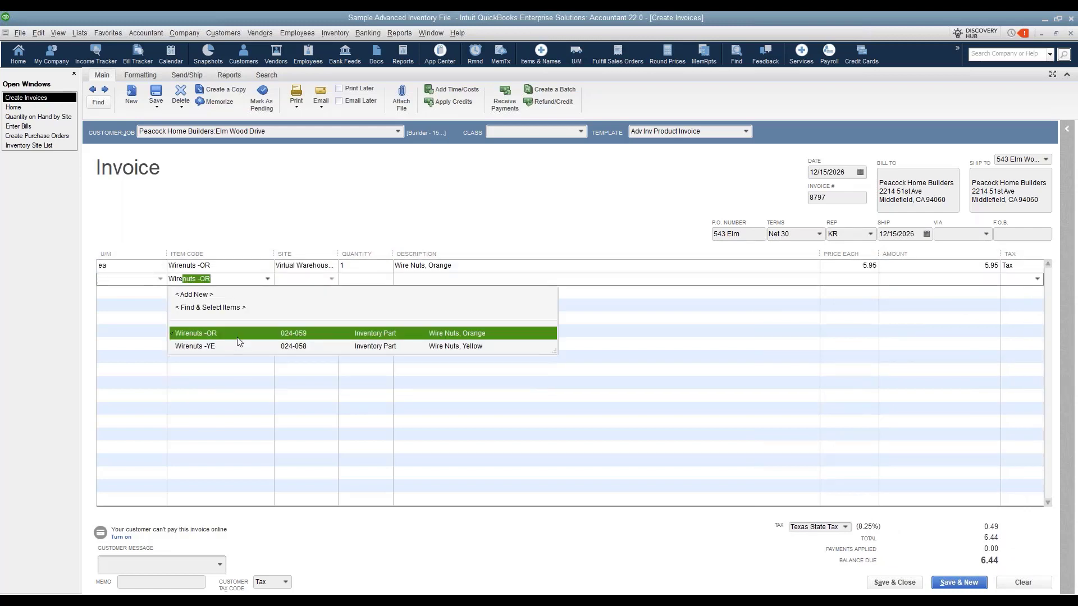
{"action": "left_click", "coordinate": [195, 333]}
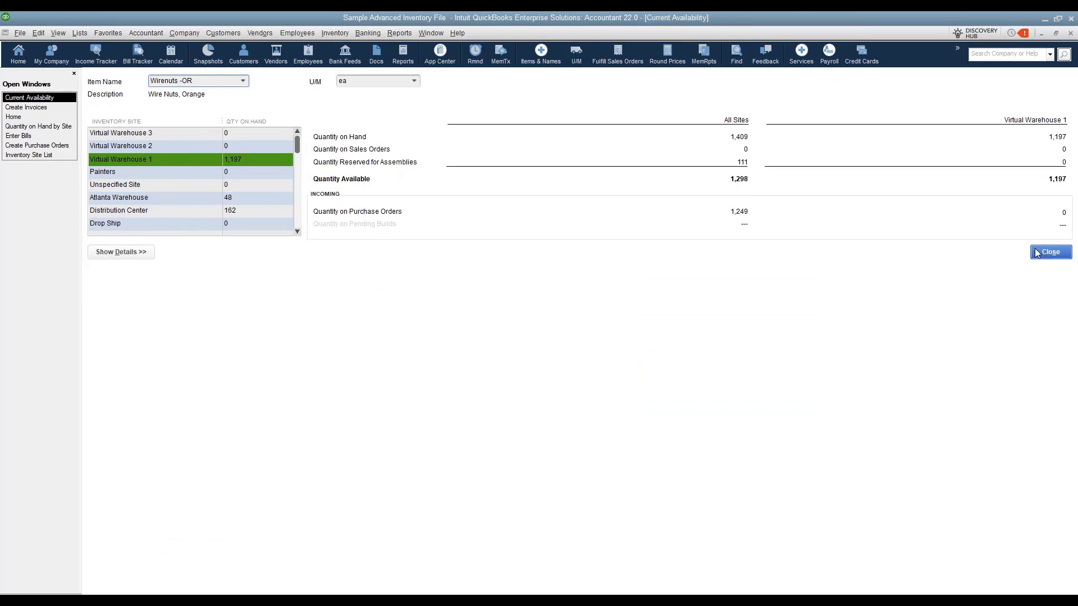
{"action": "left_click", "coordinate": [1049, 251]}
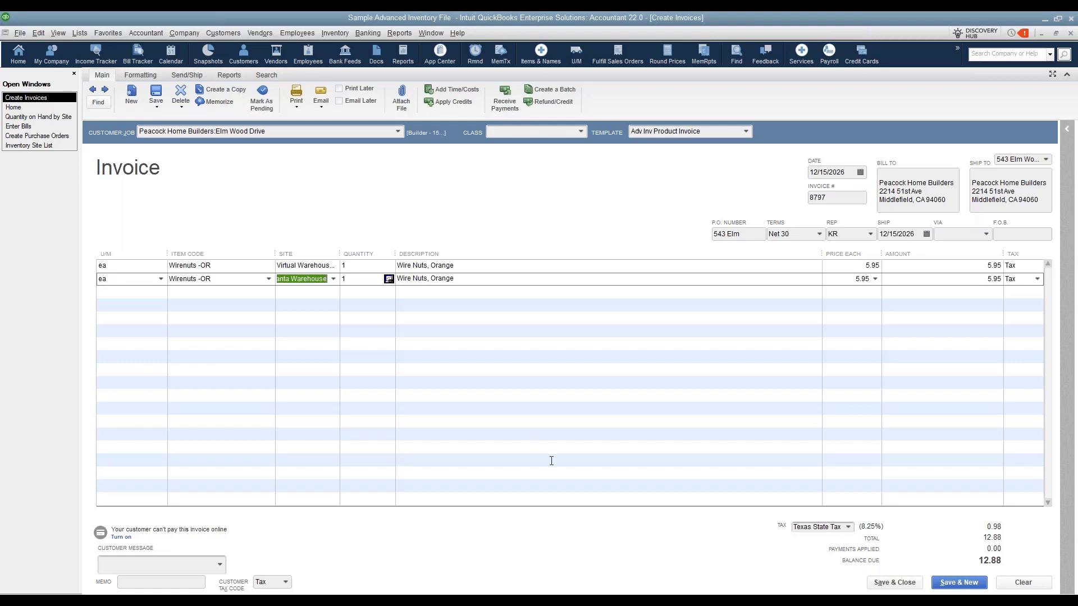
{"action": "mouse_move", "coordinate": [894, 580]}
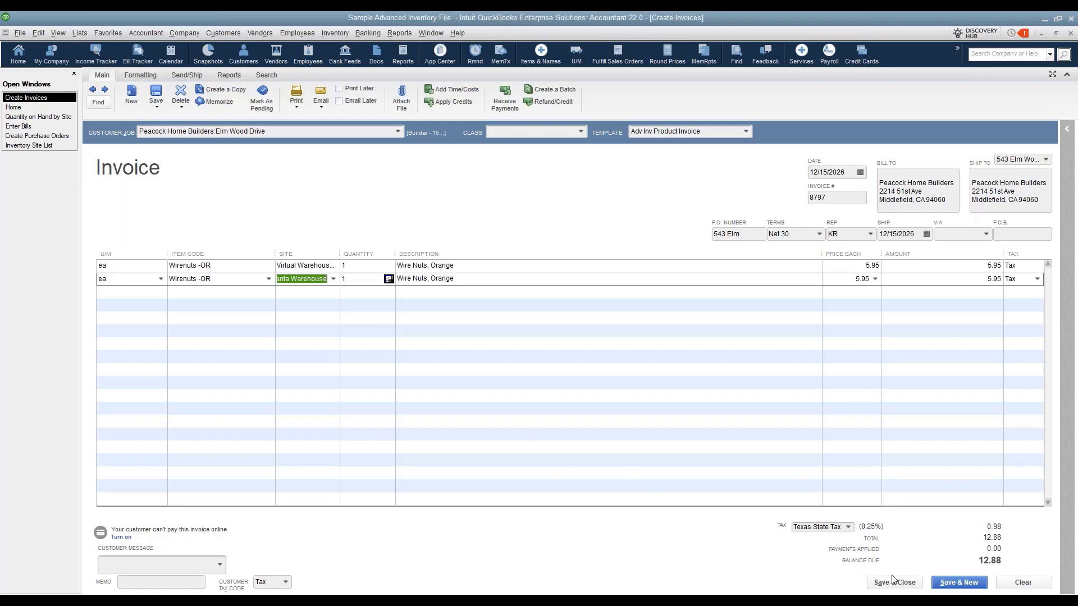